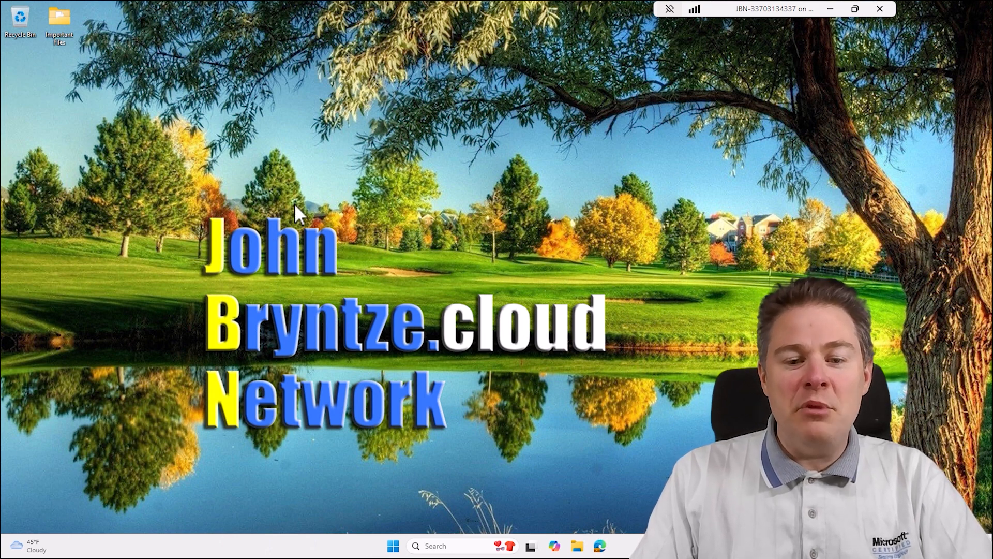
pyautogui.moveTo(149, 209)
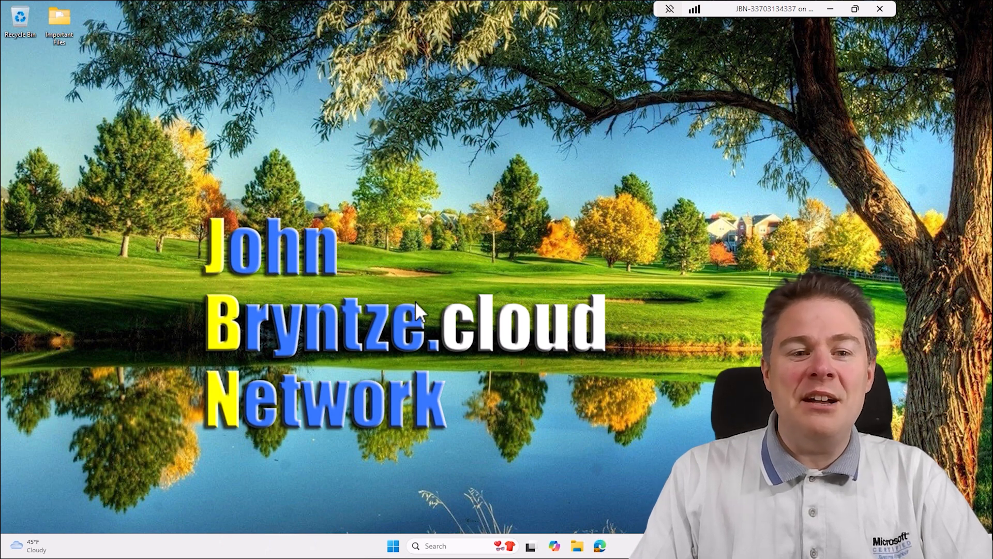
pyautogui.moveTo(353, 288)
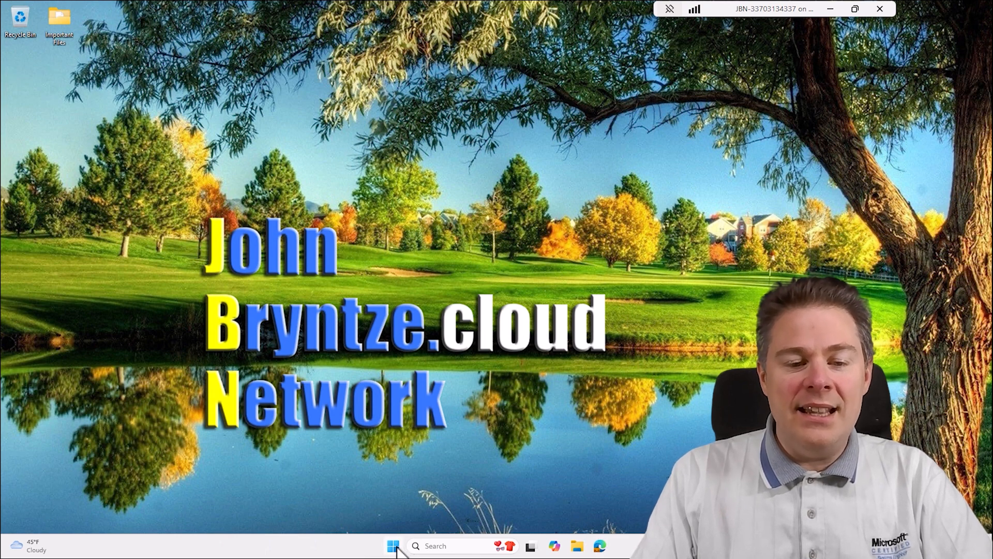
# Step: Launch Terminal as administrator from Start search and change to C:\
pyautogui.write('terminal')
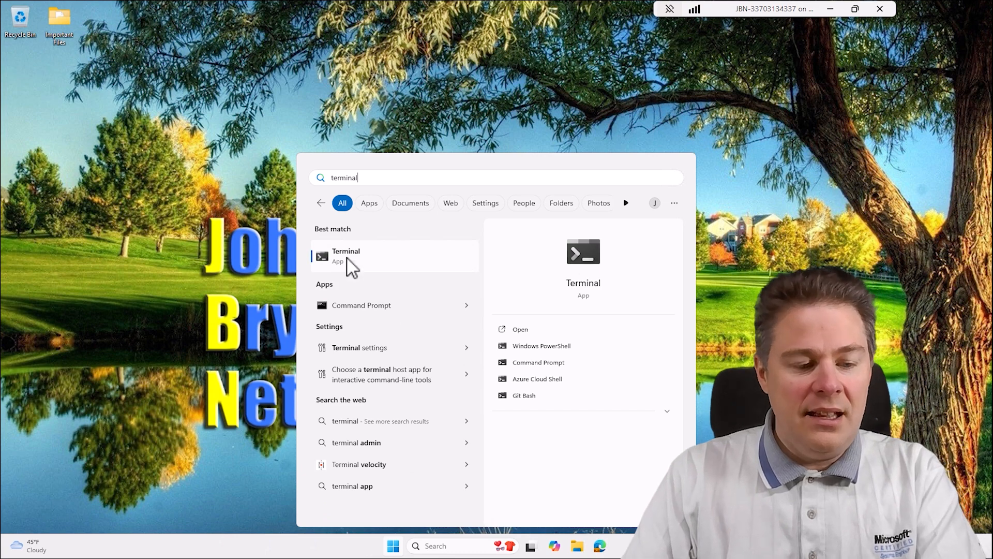
pyautogui.click(346, 256)
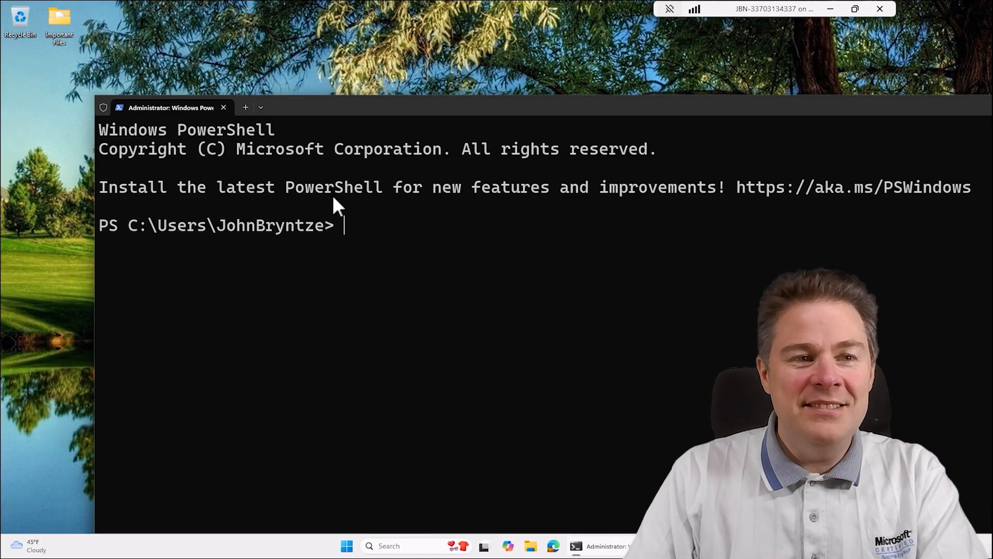
pyautogui.write('cc')
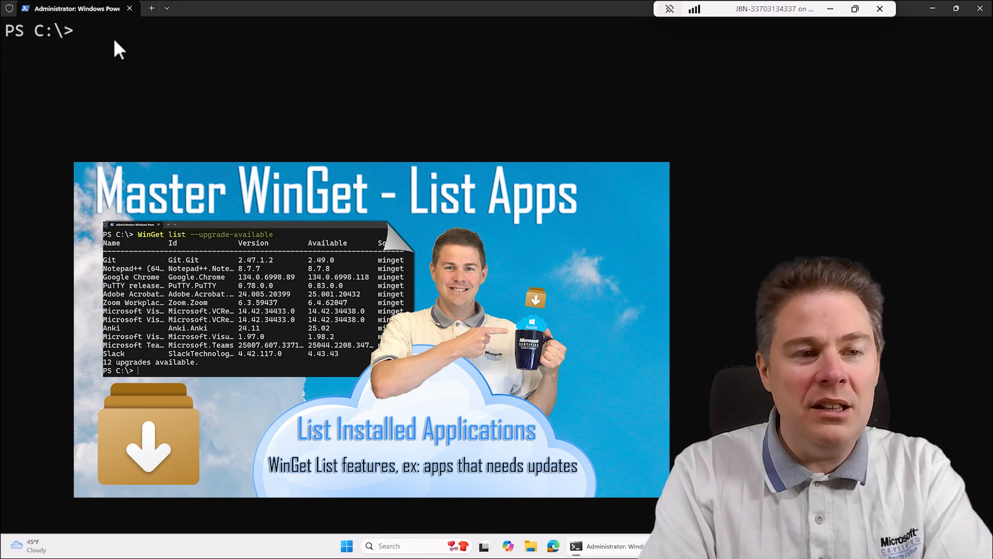
# Step: Run 'winget list' and scroll through the installed applications output
pyautogui.write('winget list')
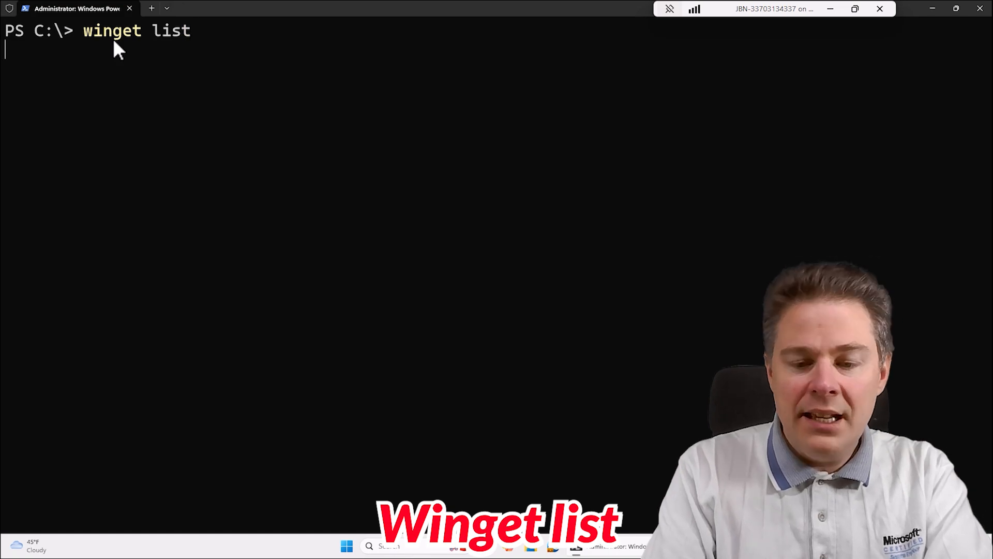
pyautogui.press('Return')
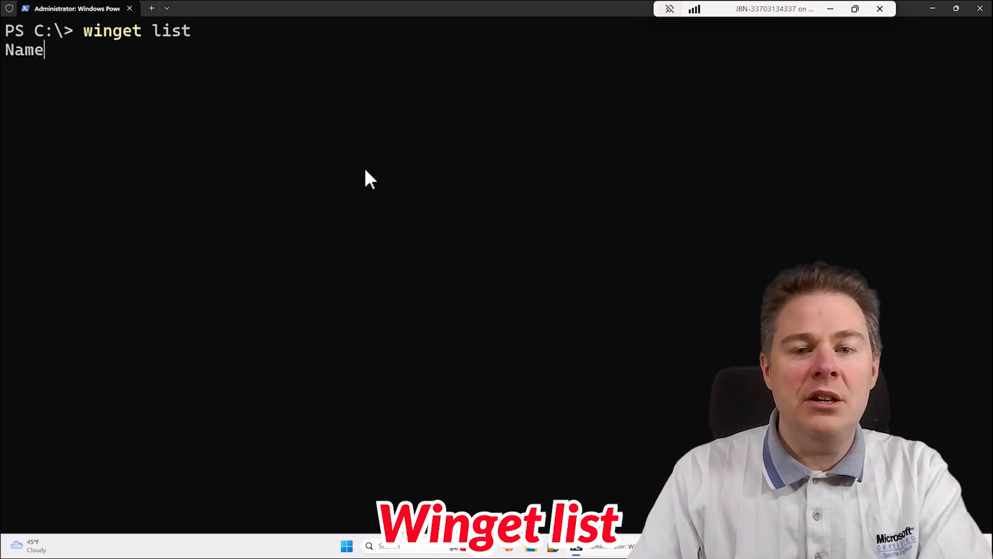
pyautogui.press('Return')
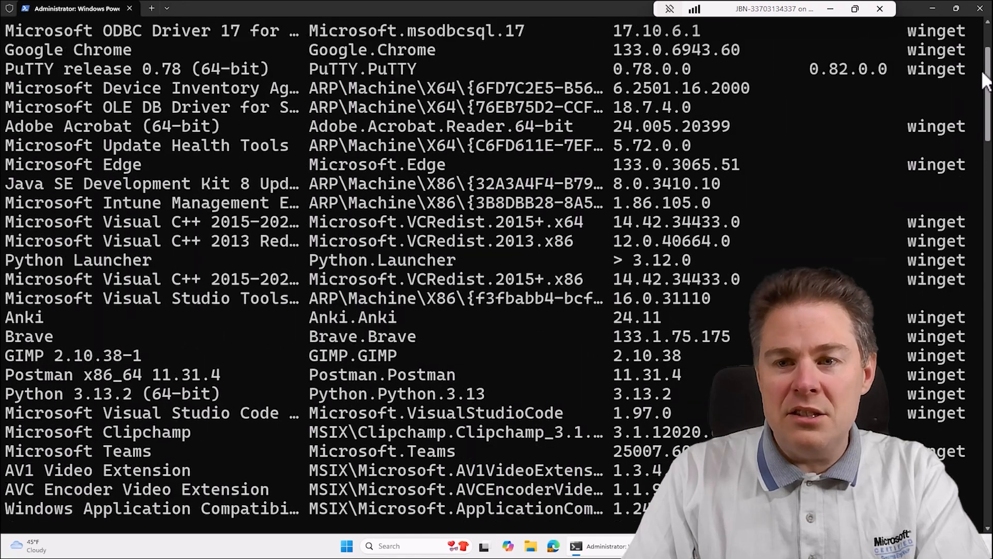
pyautogui.scroll(3)
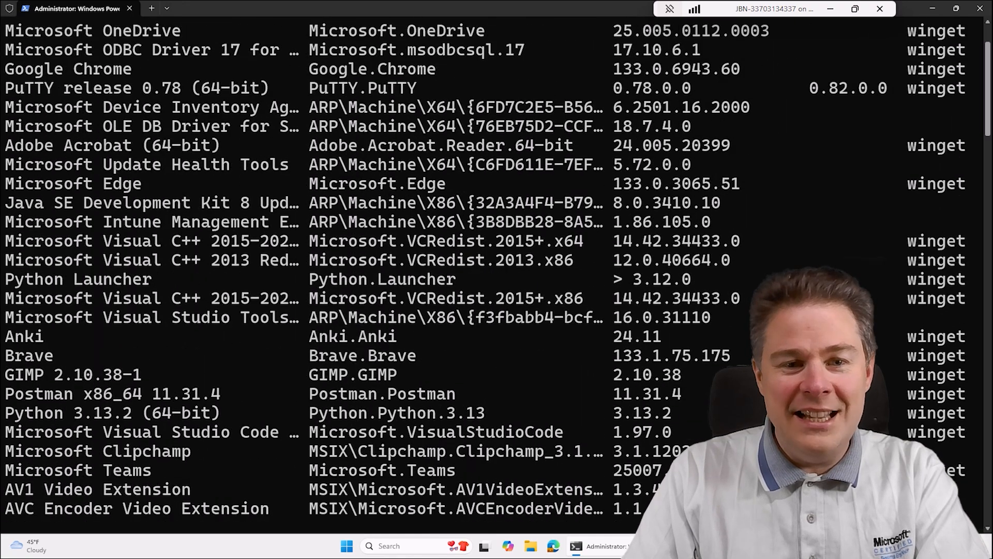
pyautogui.scroll(-3)
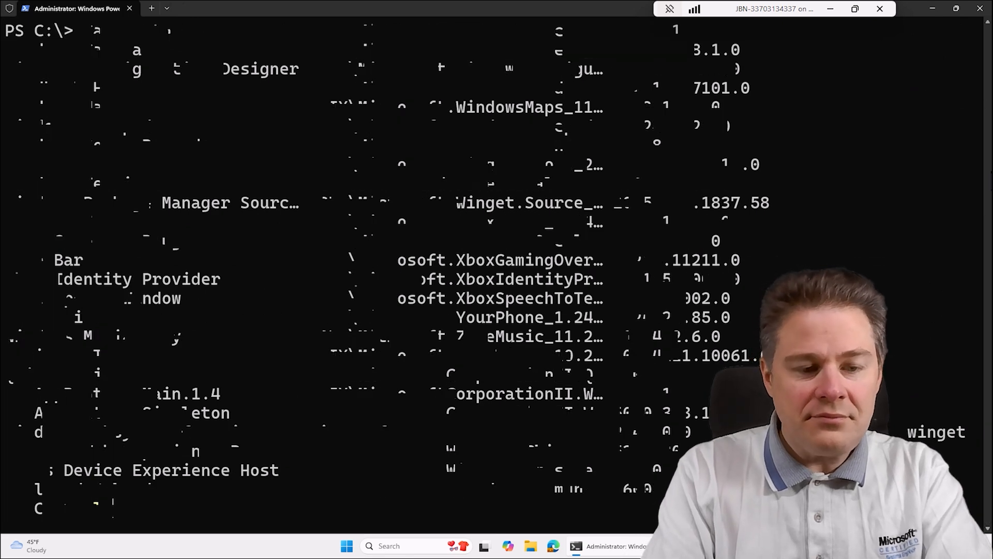
# Step: Run winget list | Where-Object {$_ -match "winget"} to show only winget-sourced packages
pyautogui.write('winget list')
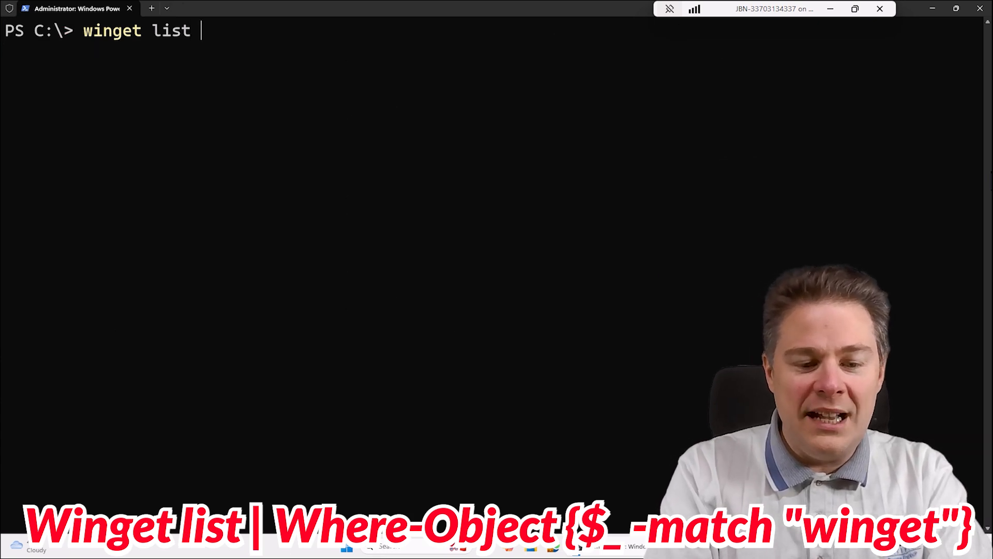
pyautogui.write('|')
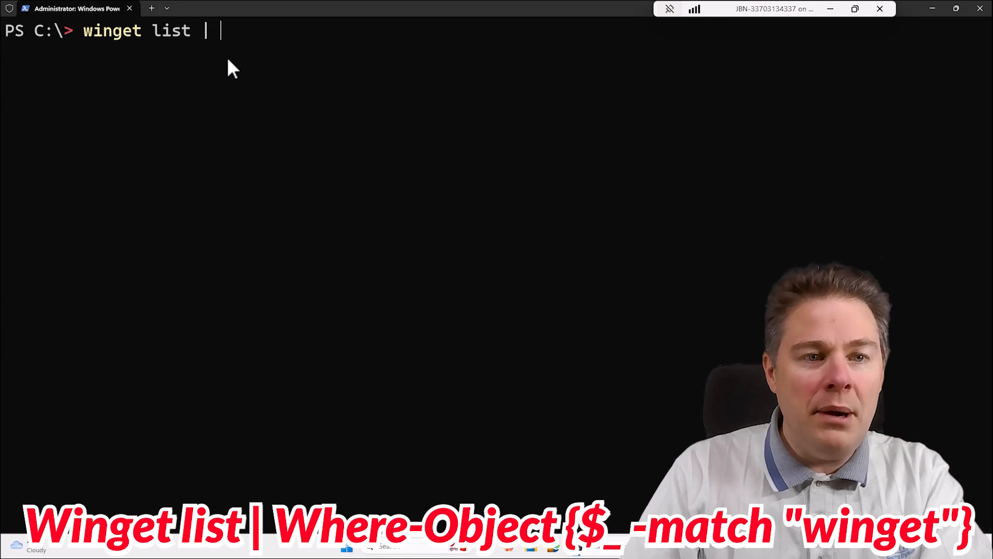
pyautogui.write('where-o')
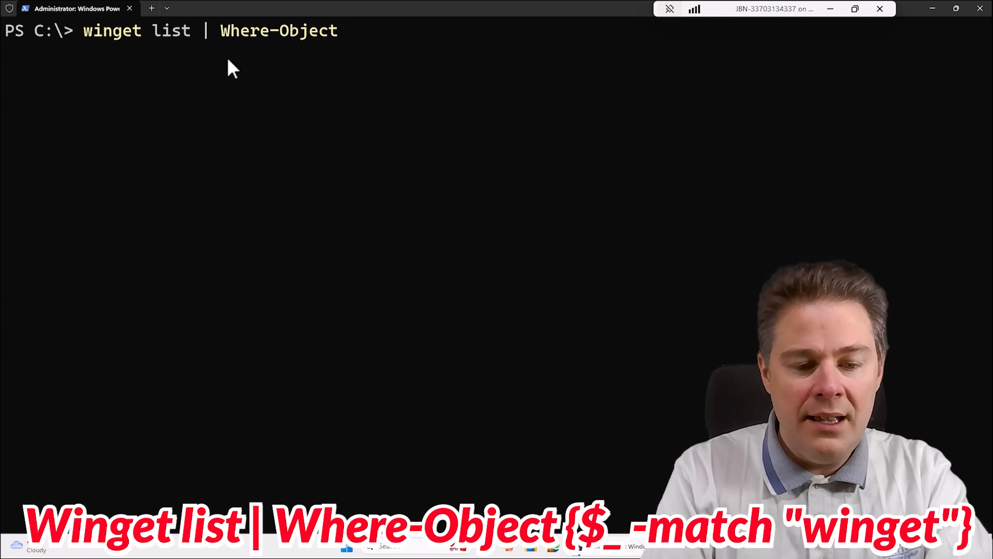
pyautogui.write('{}')
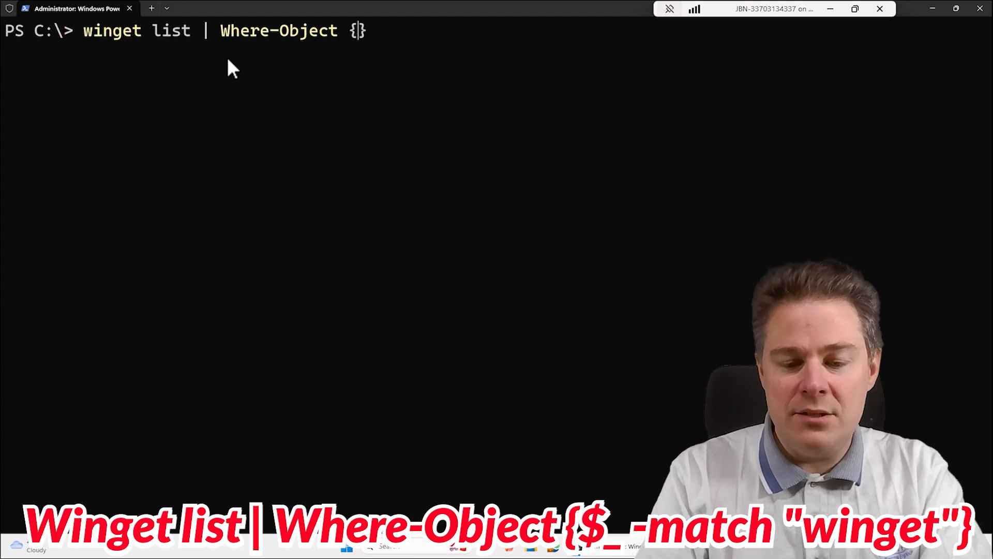
pyautogui.moveTo(120, 38)
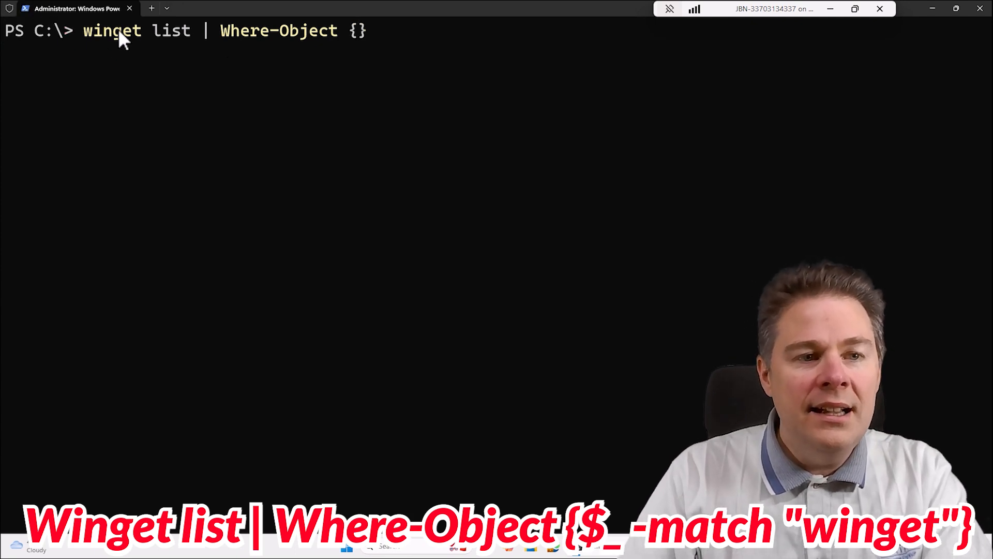
pyautogui.moveTo(320, 87)
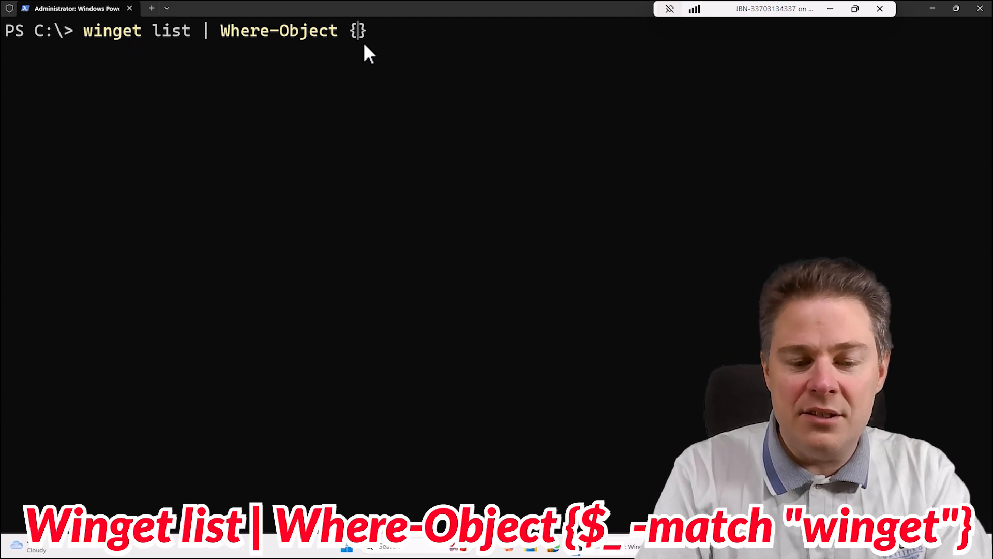
pyautogui.write('$_')
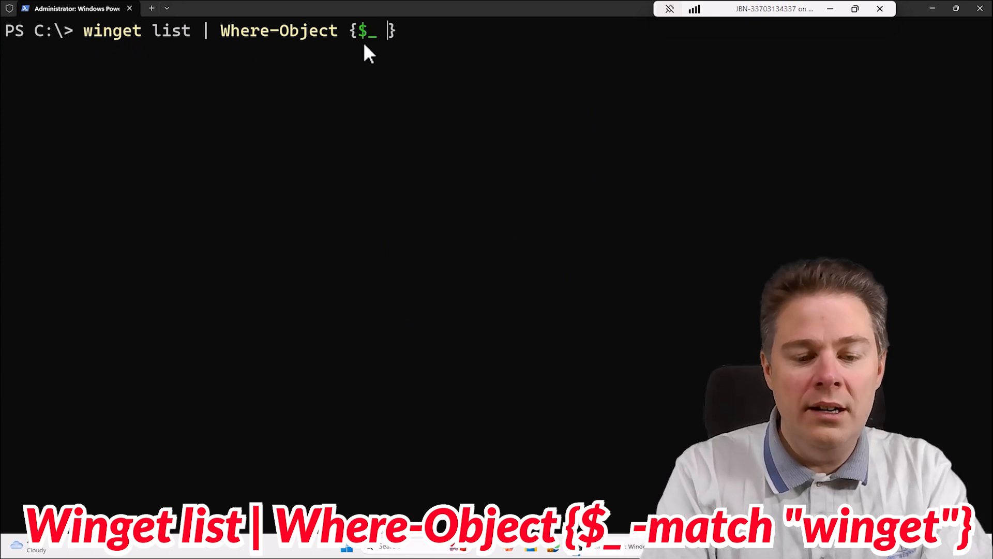
pyautogui.write('-m')
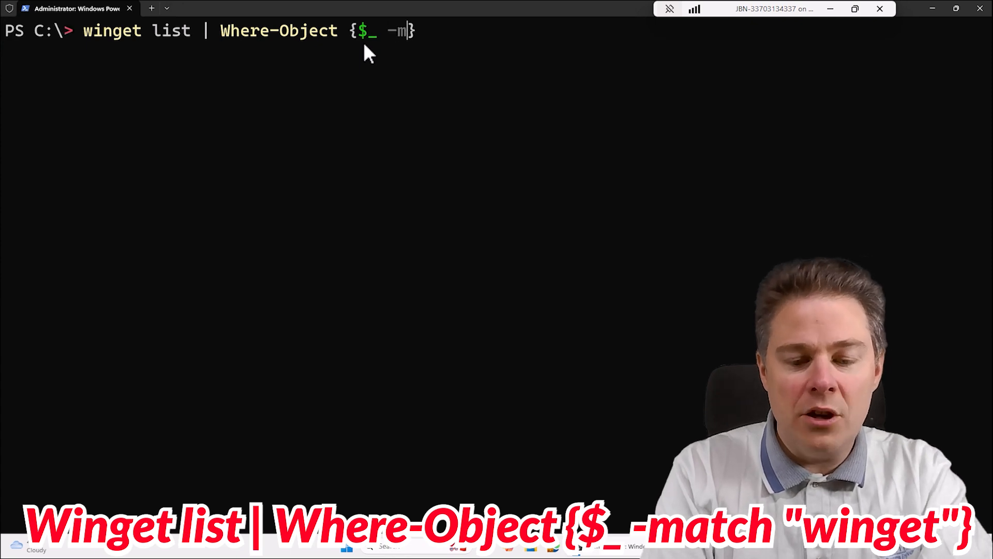
pyautogui.write('atch "')
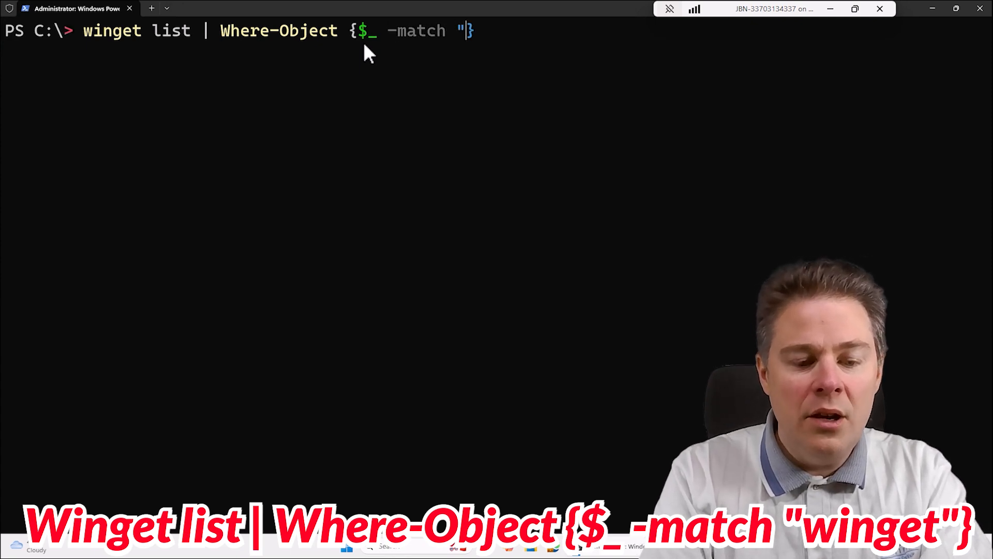
pyautogui.write('winget')
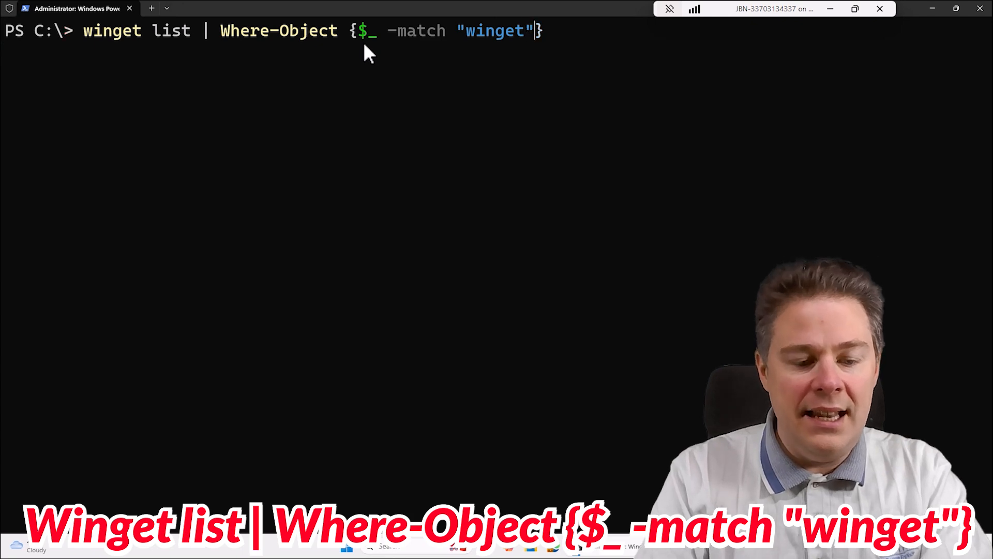
pyautogui.press('Return')
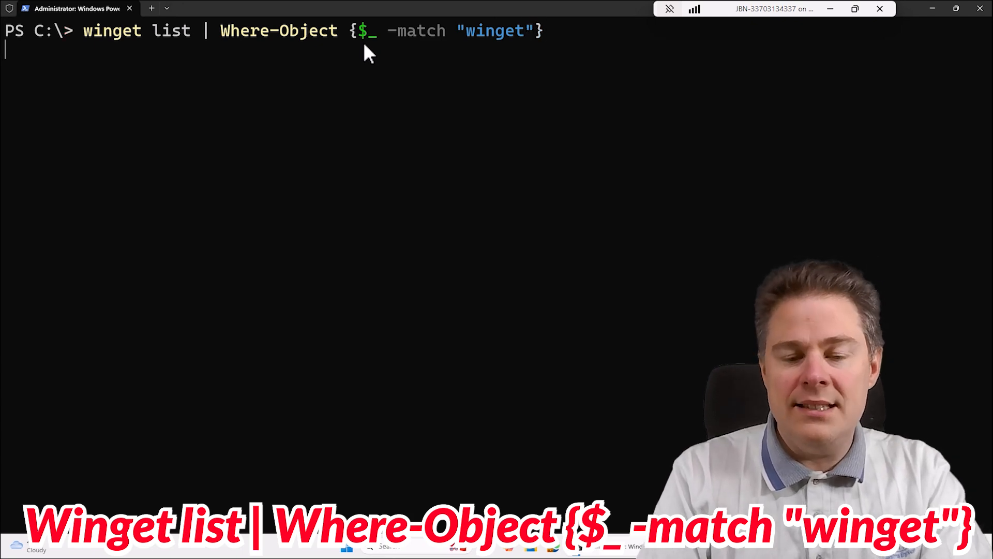
pyautogui.press('Return')
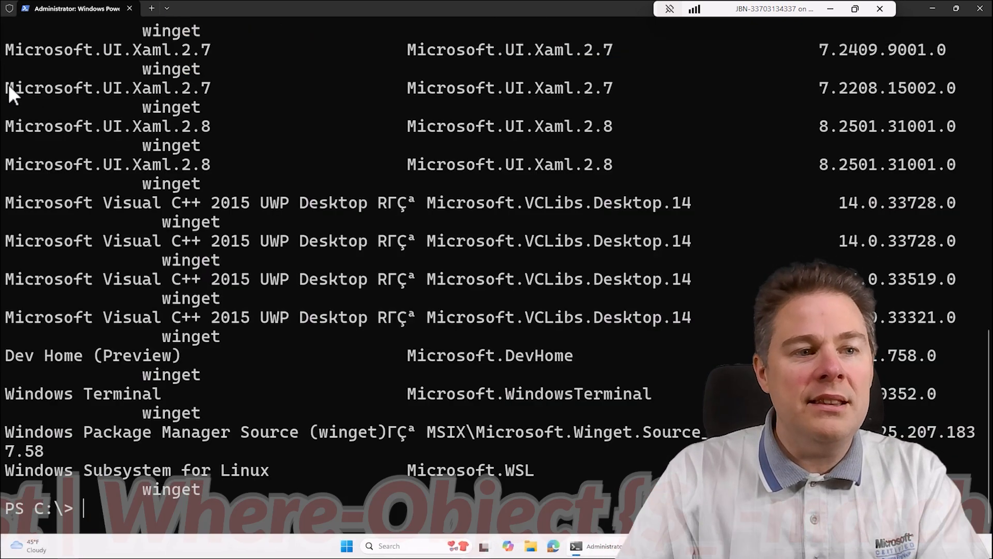
pyautogui.moveTo(364, 516)
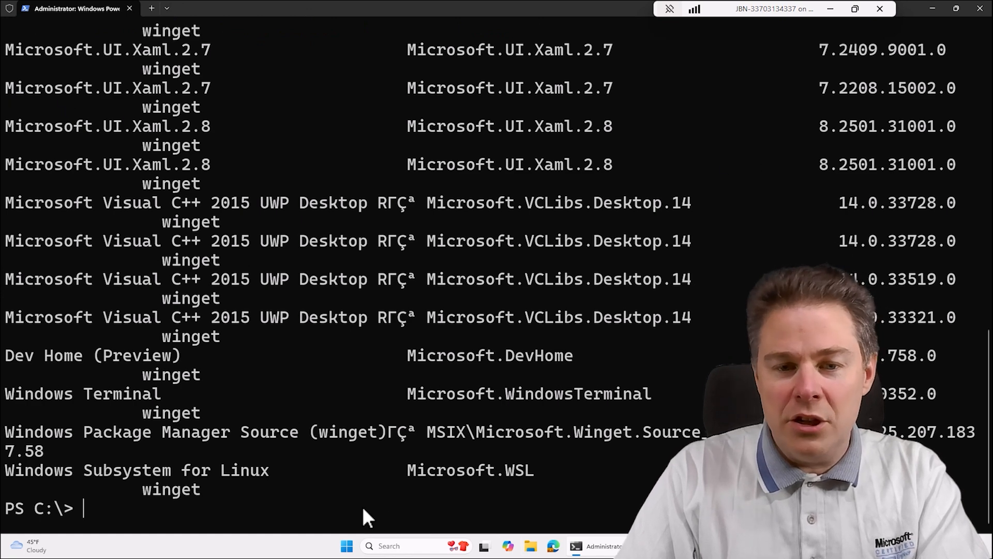
pyautogui.moveTo(349, 355)
pyautogui.write('winget list | Where-Object {$_ -match "winget"} | ')
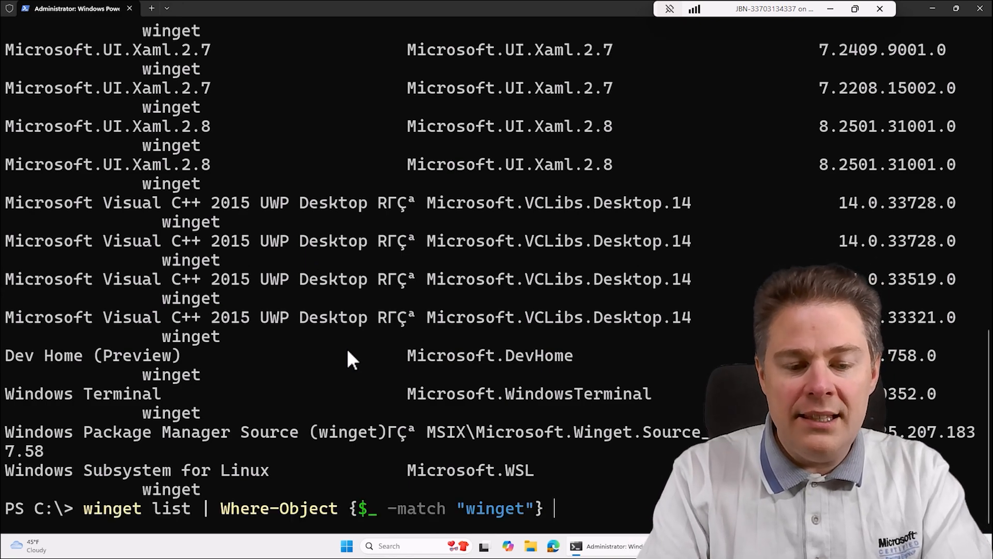
# Step: Re-run the filtered winget listing piped to clip so its output lands on the clipboard
pyautogui.write('| clip')
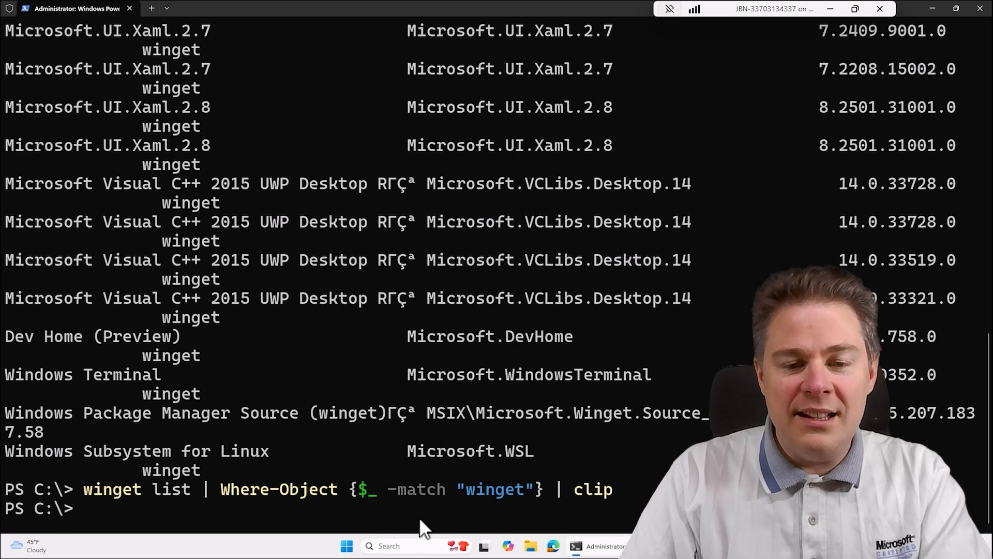
pyautogui.moveTo(484, 535)
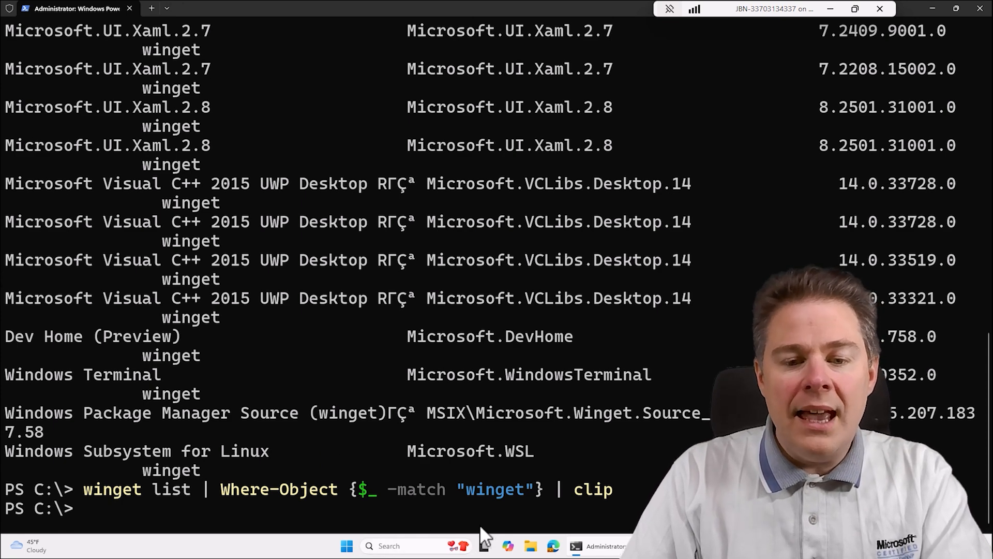
pyautogui.moveTo(374, 516)
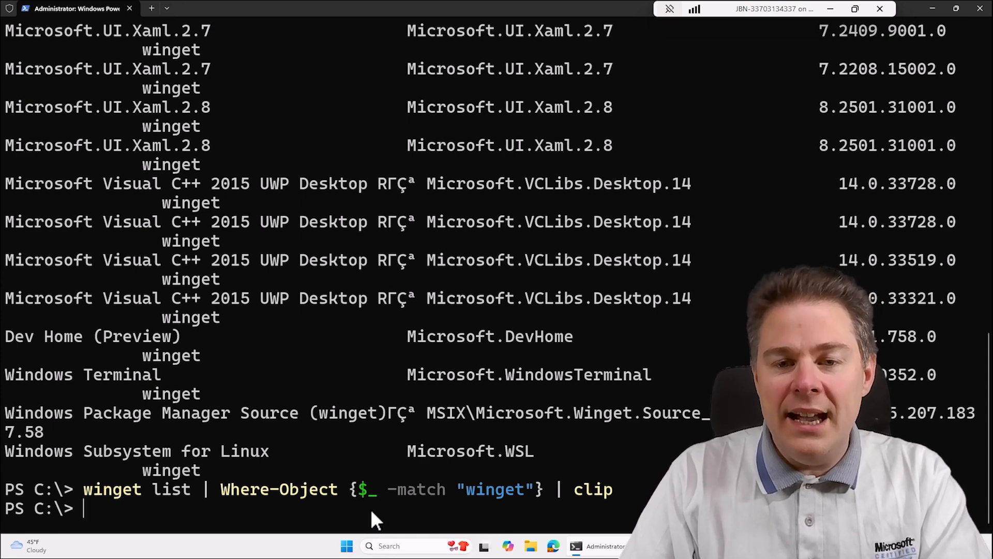
pyautogui.moveTo(377, 510)
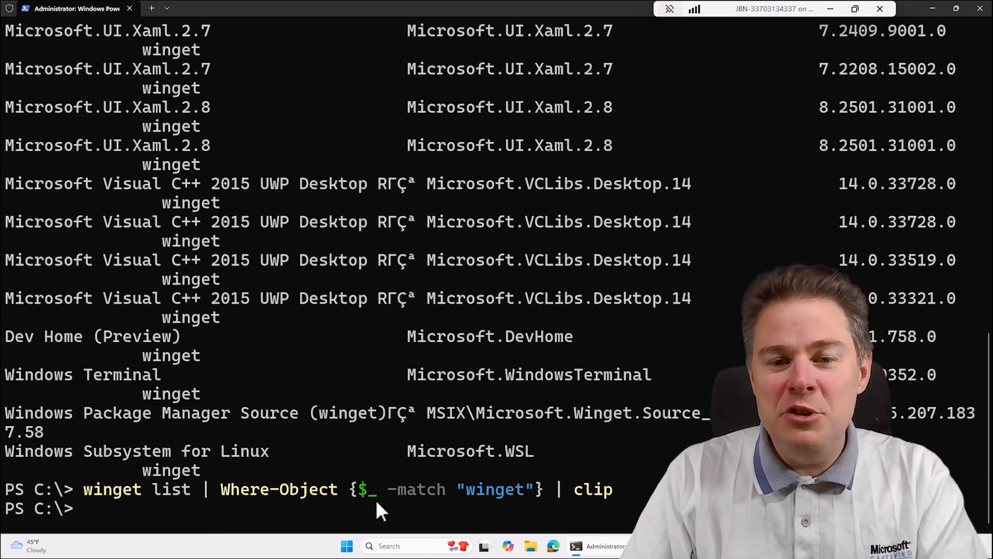
pyautogui.moveTo(554, 545)
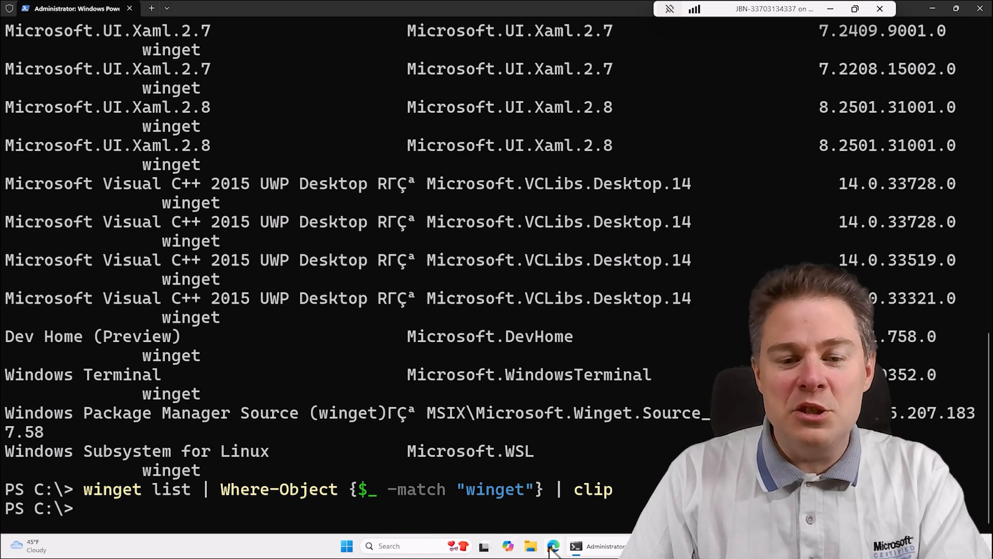
# Step: Search Bing for 'chatgpt' in Edge and open the chatgpt.com result
pyautogui.click(552, 545)
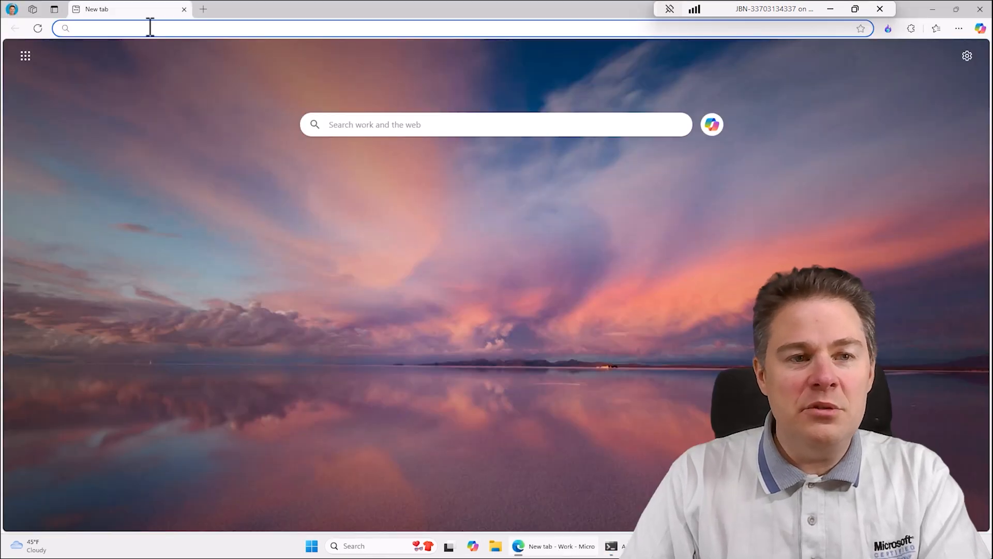
pyautogui.write('chatgpt')
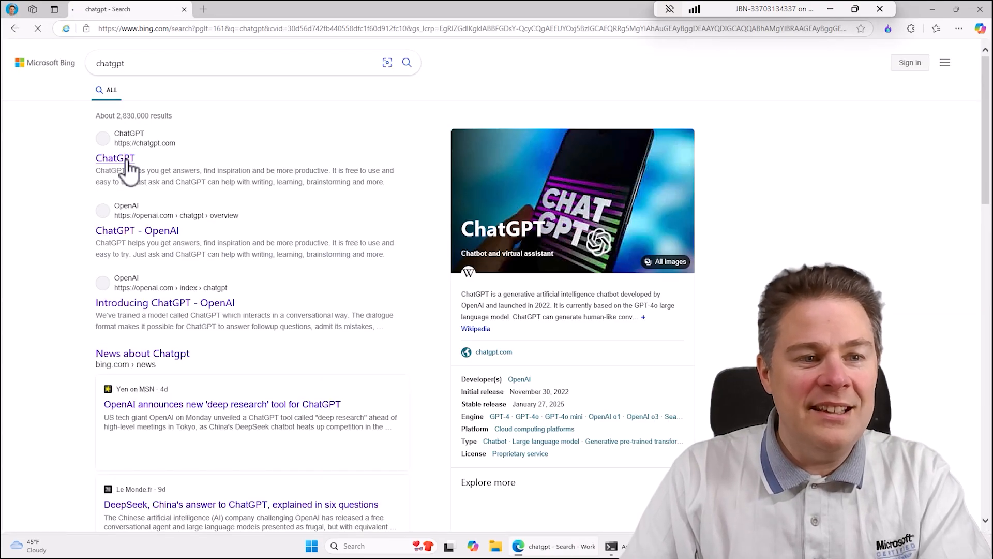
pyautogui.click(115, 158)
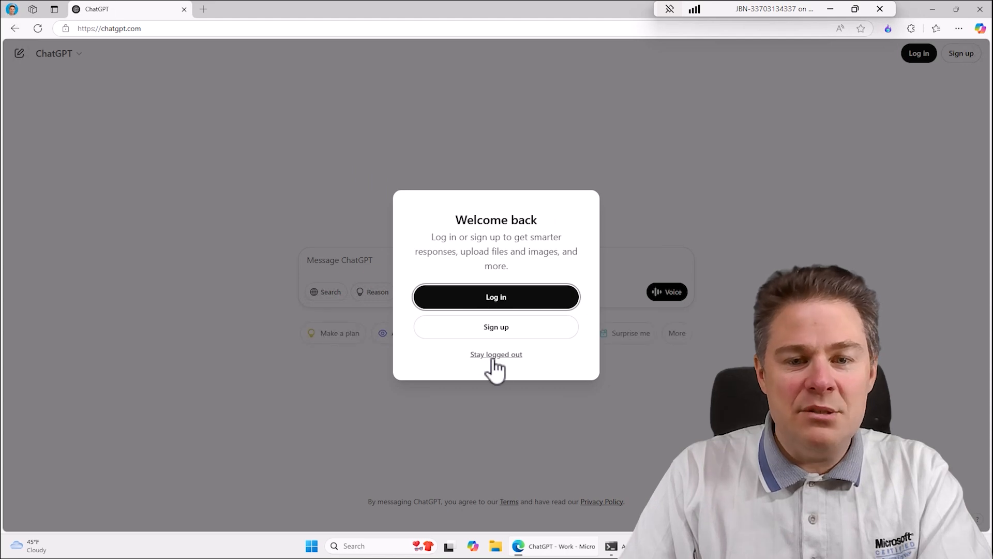
# Step: Stay logged out of ChatGPT and paste the winget package list into the message box
pyautogui.click(496, 354)
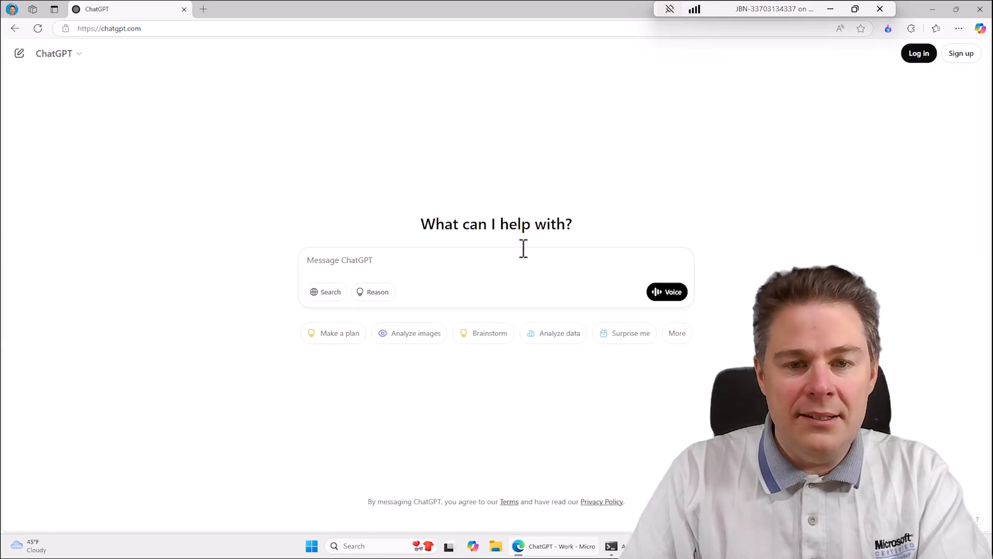
pyautogui.moveTo(354, 265)
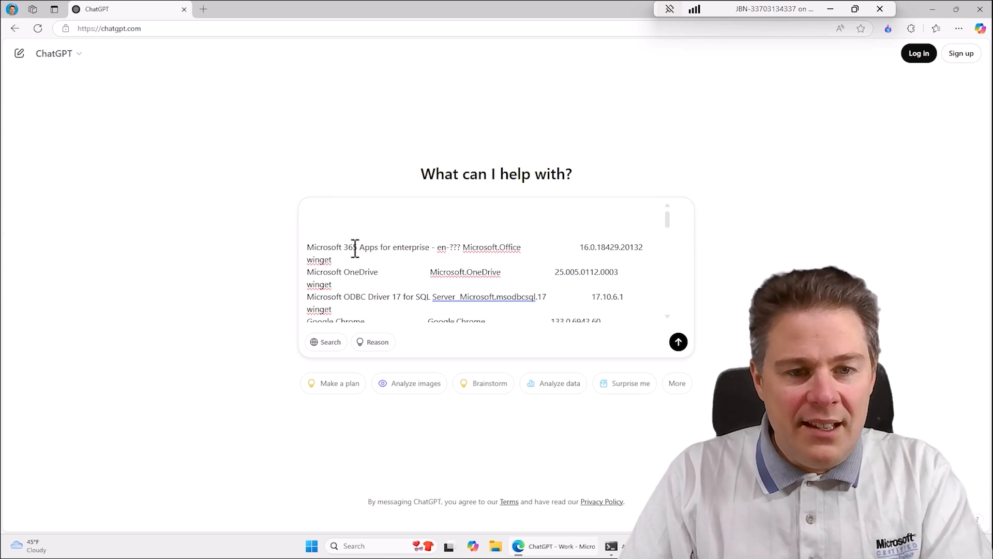
pyautogui.moveTo(582, 470)
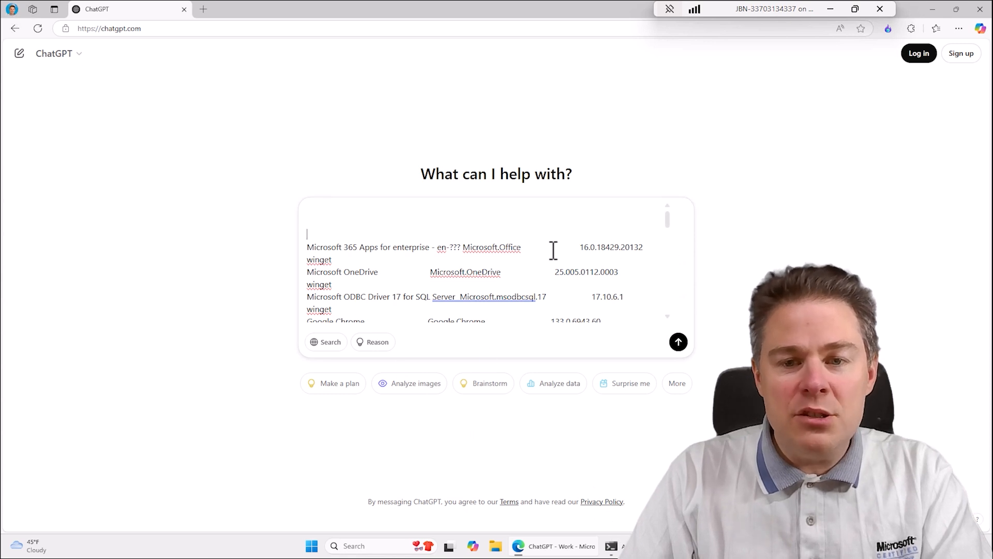
pyautogui.rightClick(465, 272)
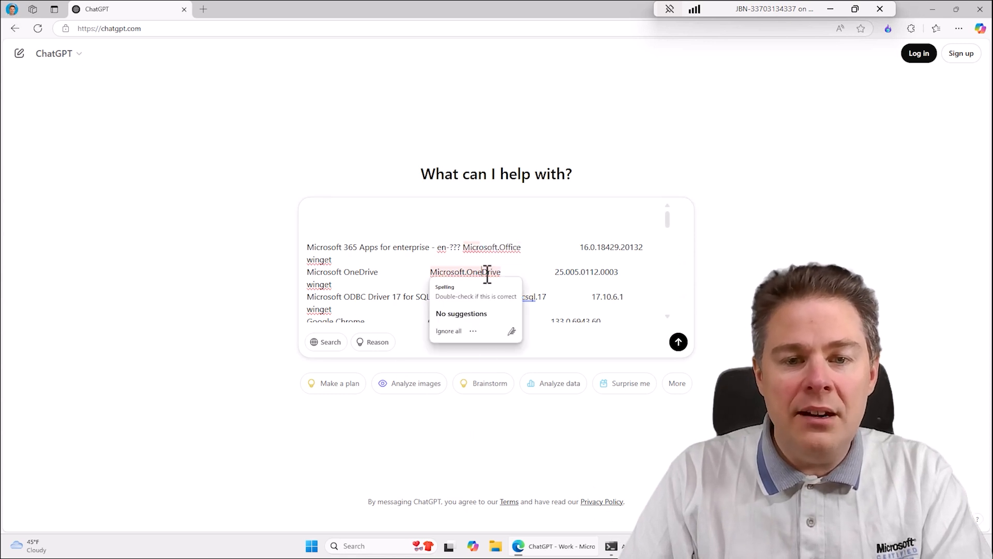
pyautogui.moveTo(506, 326)
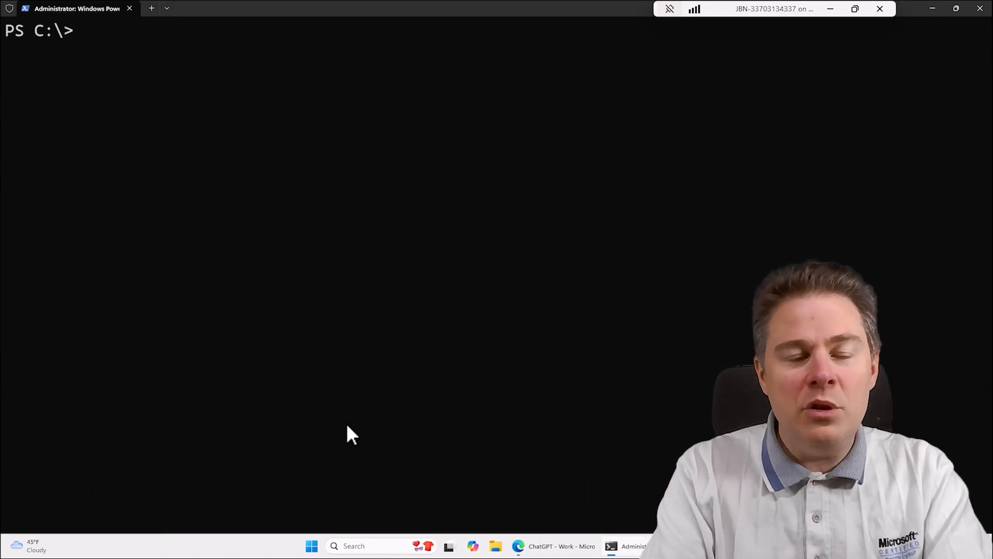
# Step: Run 'winget install' with no arguments to show its help listing of options
pyautogui.write('wing')
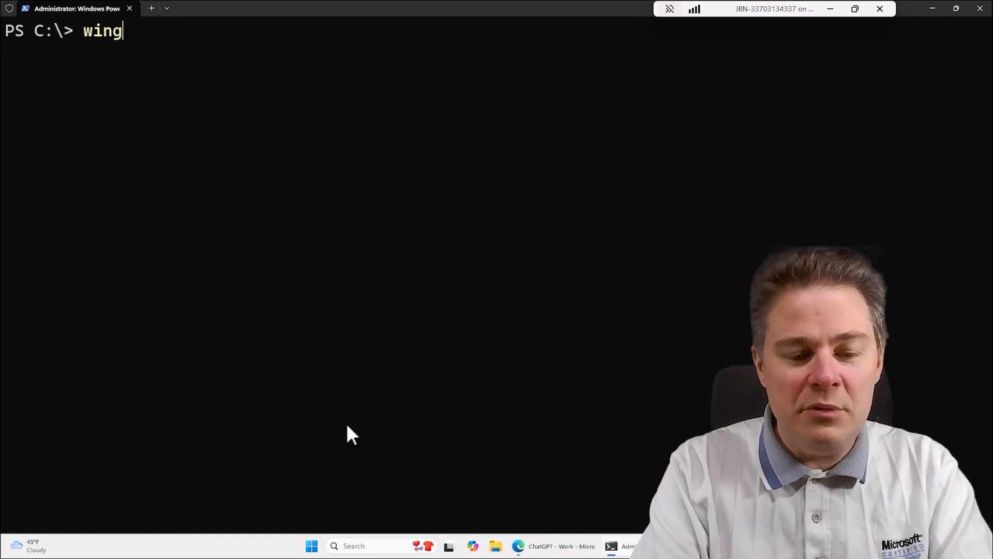
pyautogui.write('et insta')
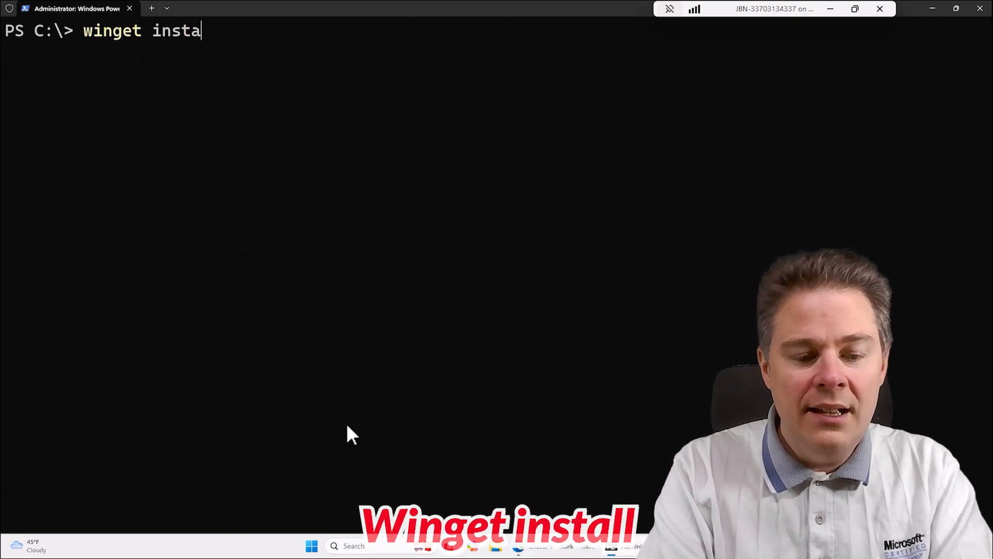
pyautogui.write('ll')
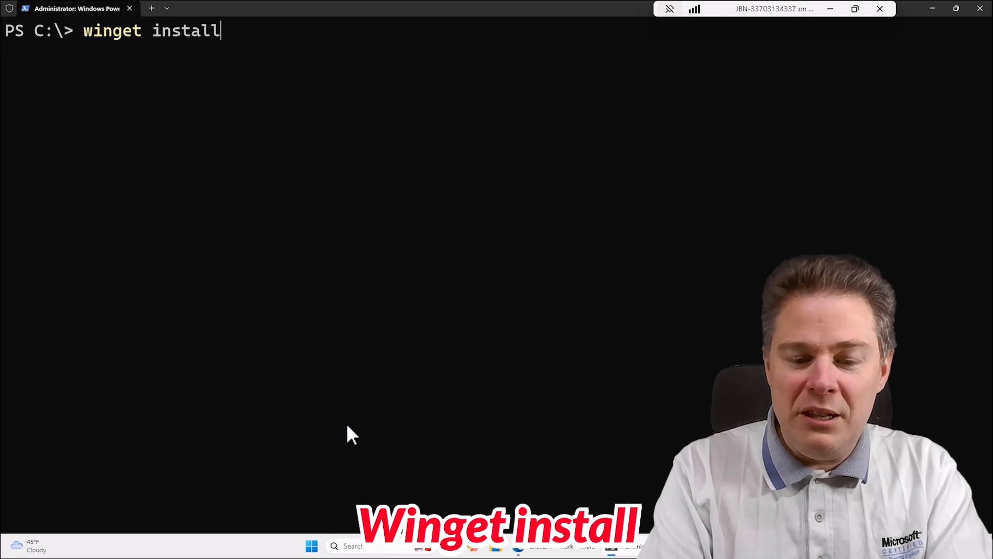
pyautogui.press('Return')
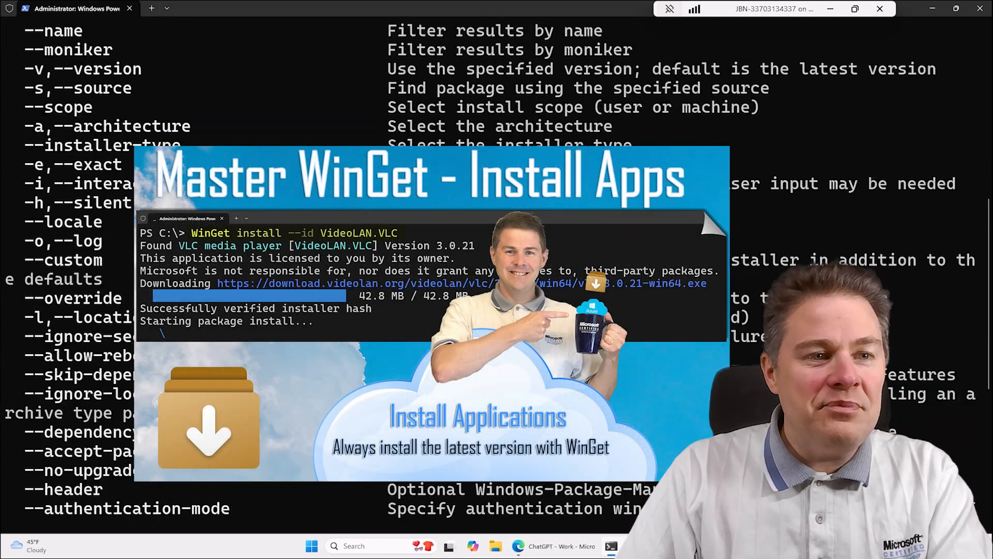
pyautogui.scroll(-3)
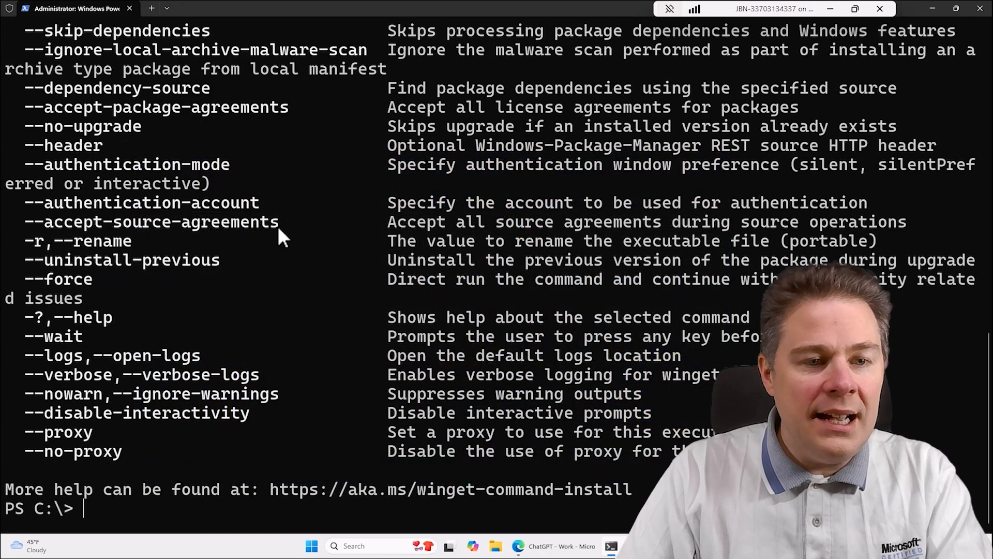
# Step: Copy the --accept-source-agreements and --accept-package-agreements option texts, then type cls
pyautogui.doubleClick(152, 221)
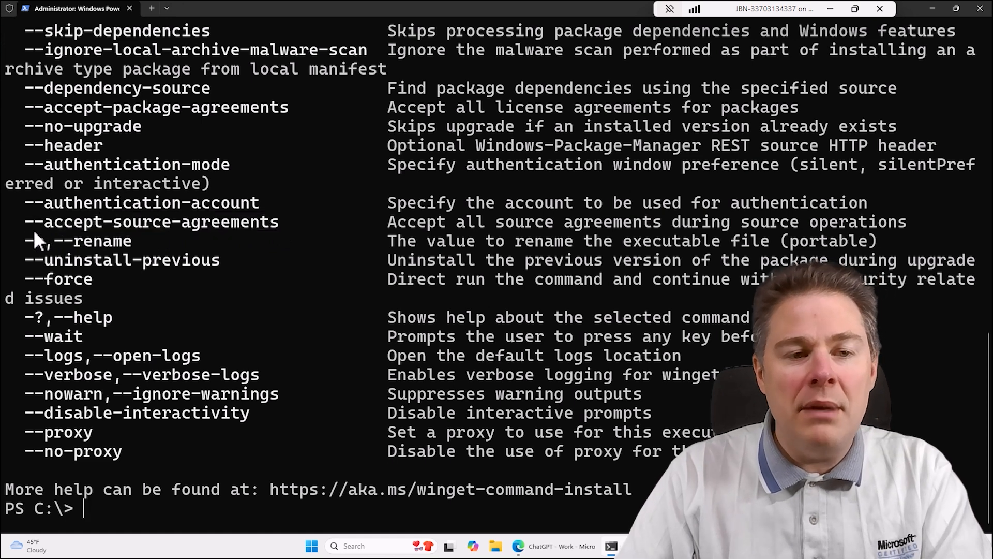
pyautogui.moveTo(265, 120)
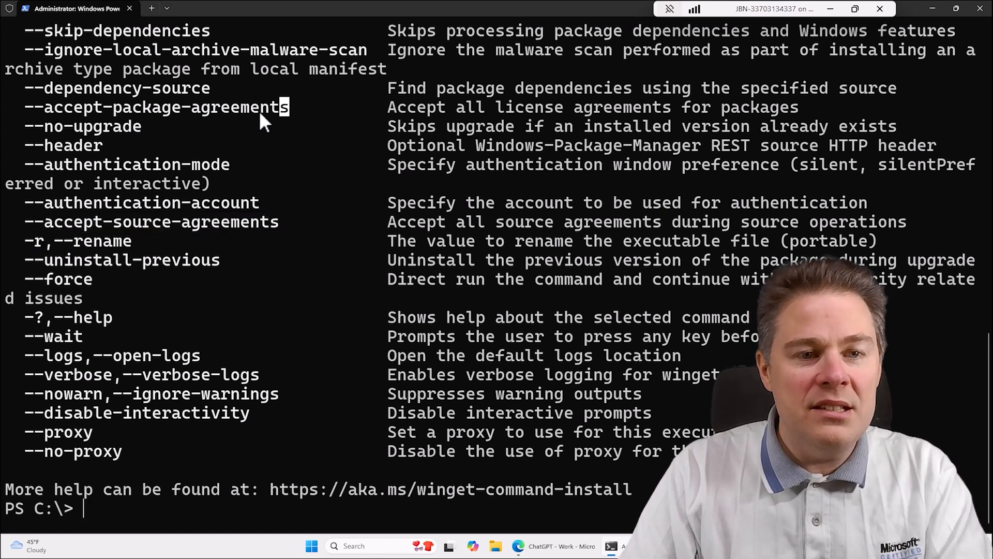
pyautogui.doubleClick(155, 107)
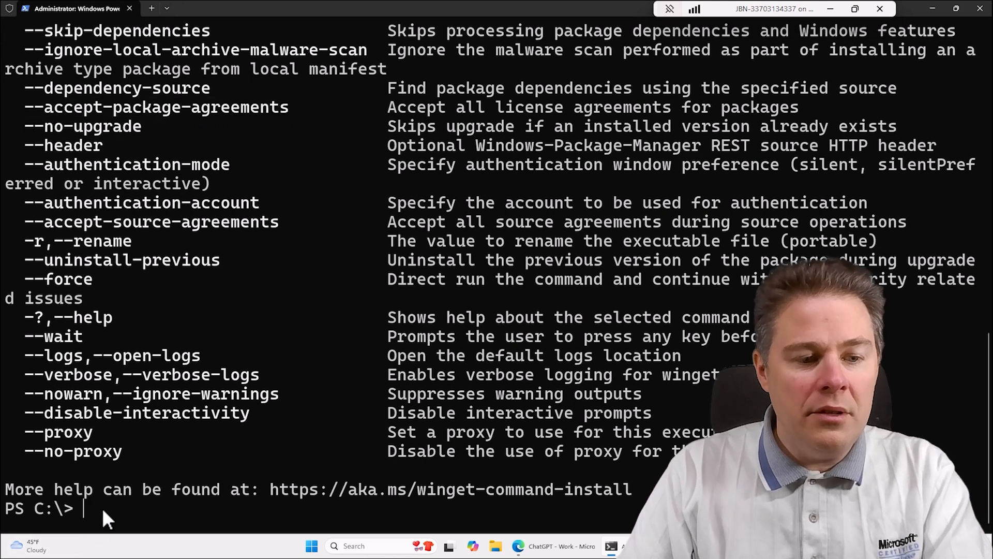
pyautogui.write('cls')
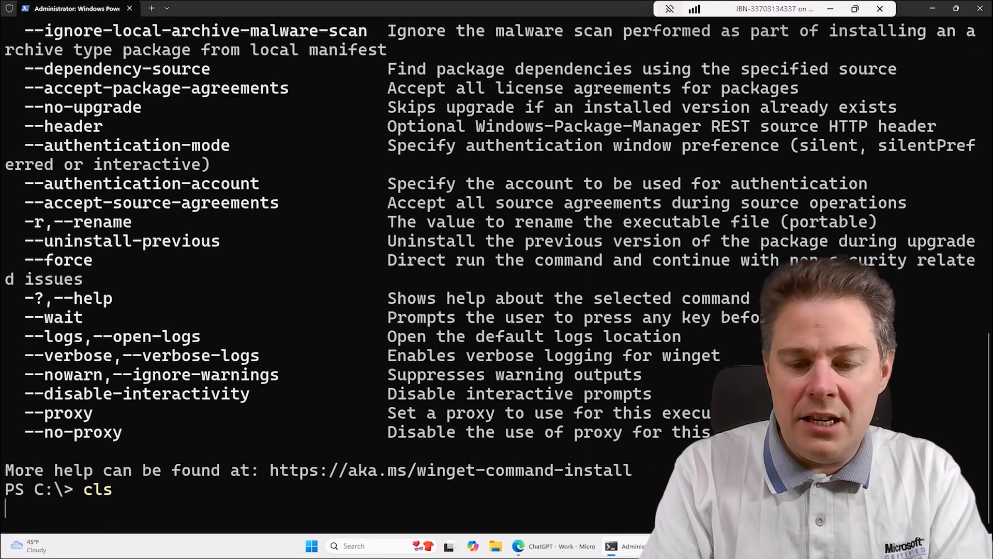
# Step: Type winget install -e --id Zoom.Zoom --silent --accept-package-agreements at the prompt
pyautogui.write('w')
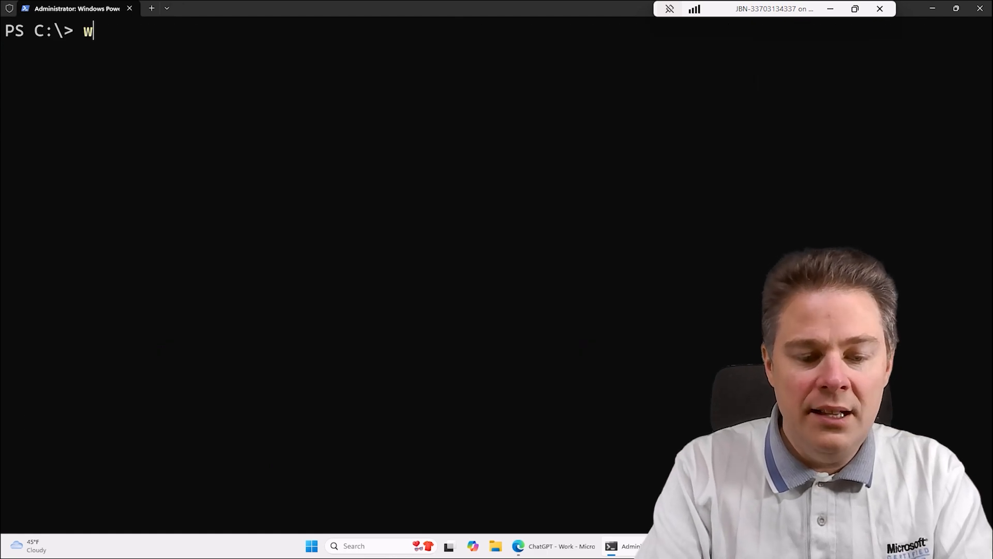
pyautogui.write('inget instal')
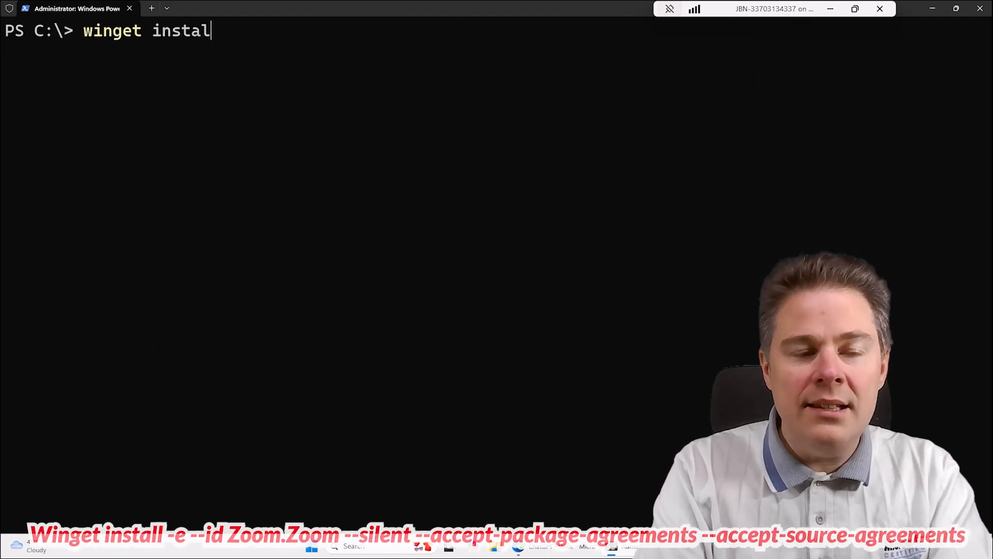
pyautogui.write('l -e')
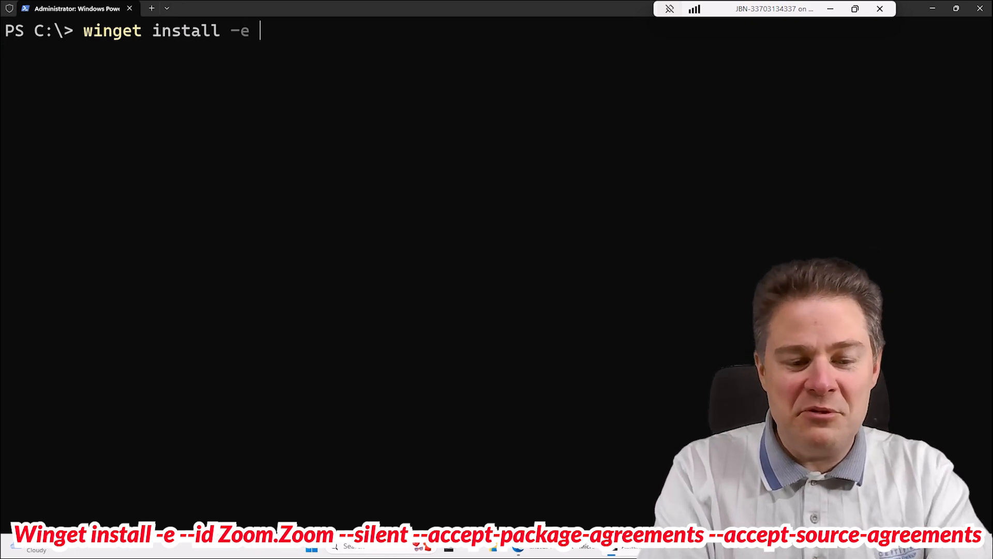
pyautogui.write('--id')
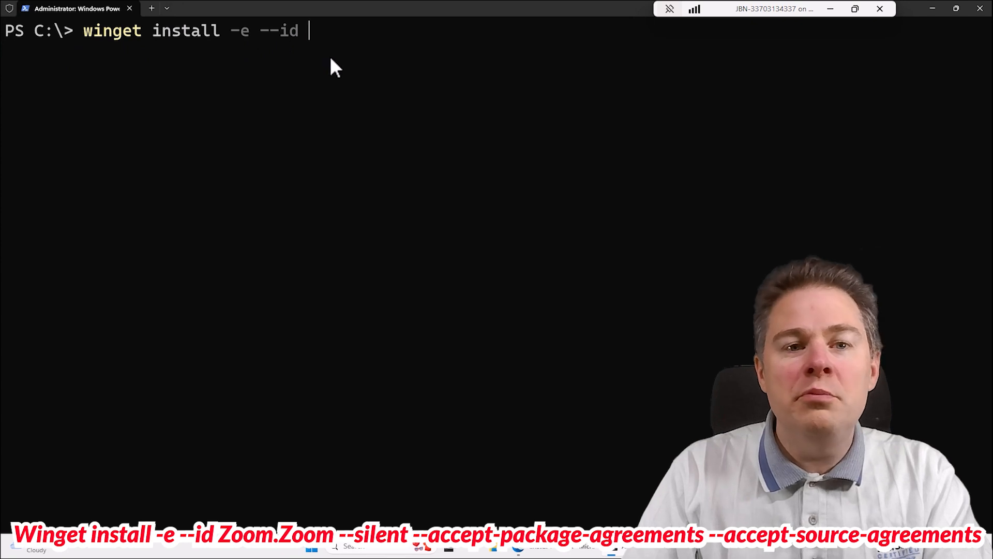
pyautogui.moveTo(290, 334)
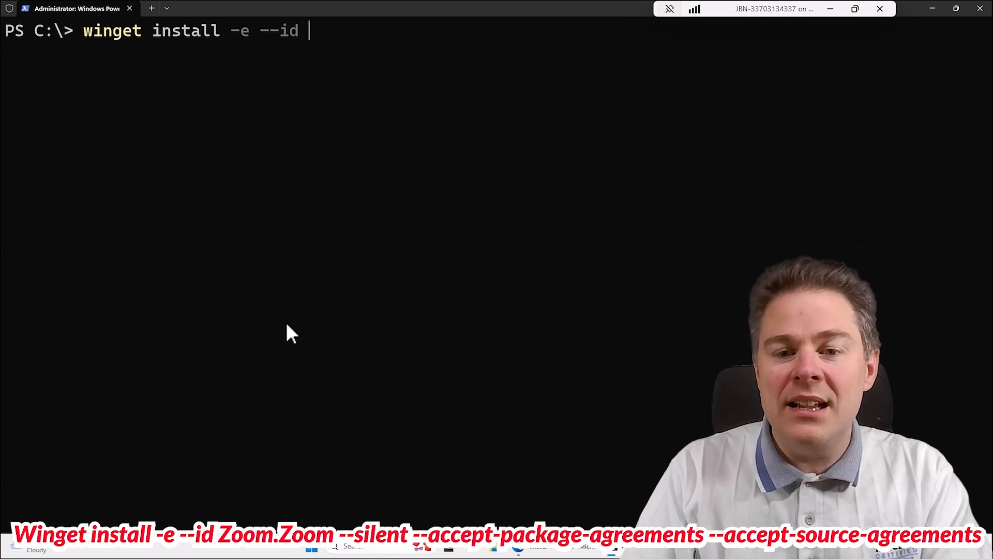
pyautogui.write('Z')
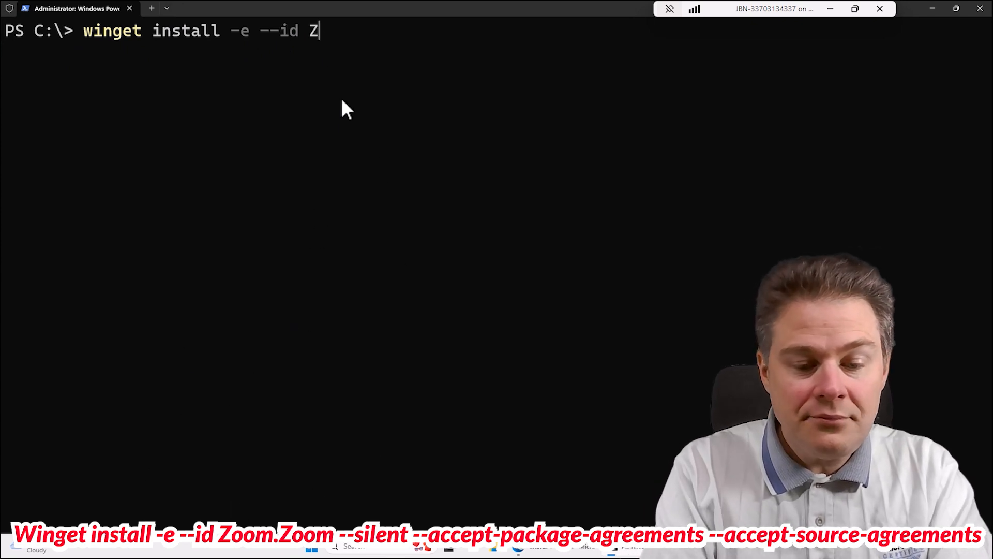
pyautogui.write('oom.Z')
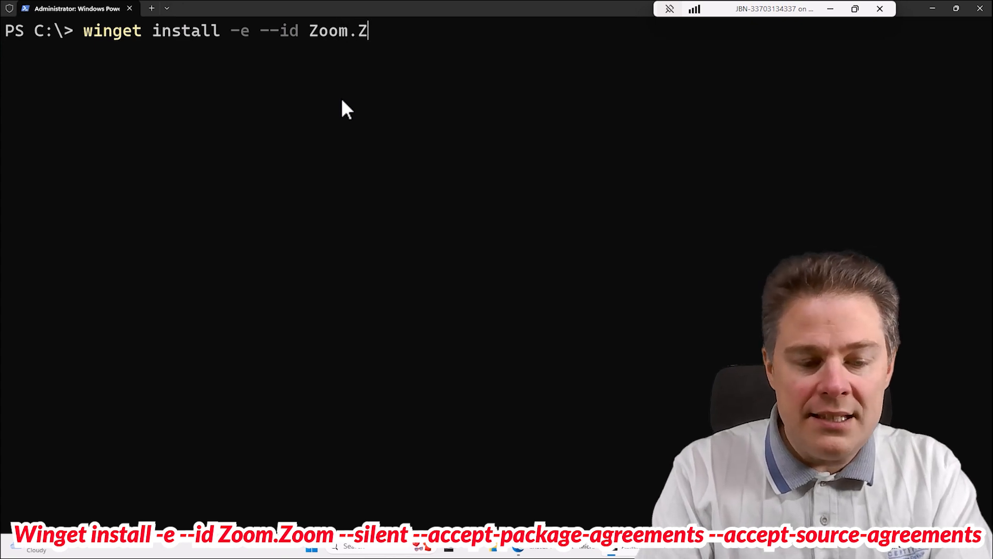
pyautogui.write('oom --')
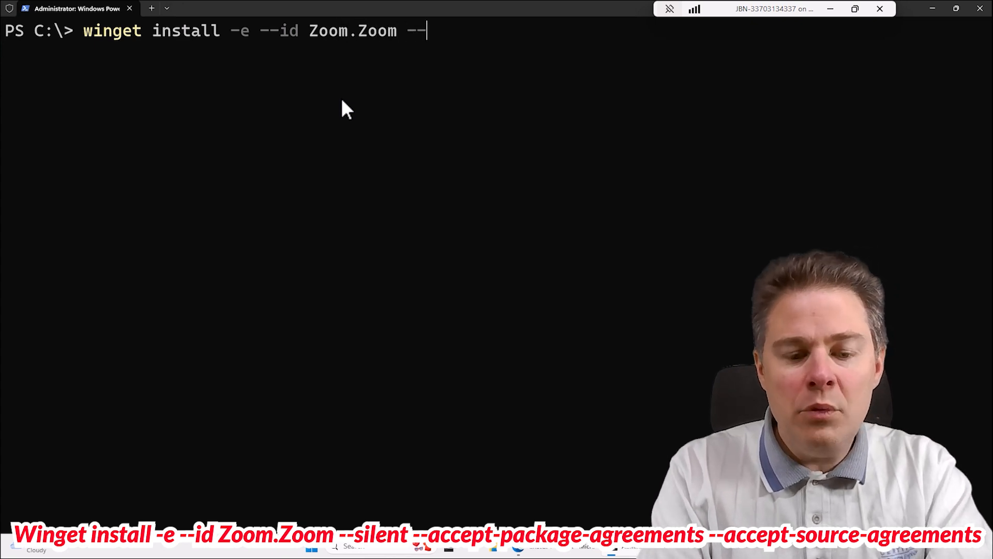
pyautogui.write('si')
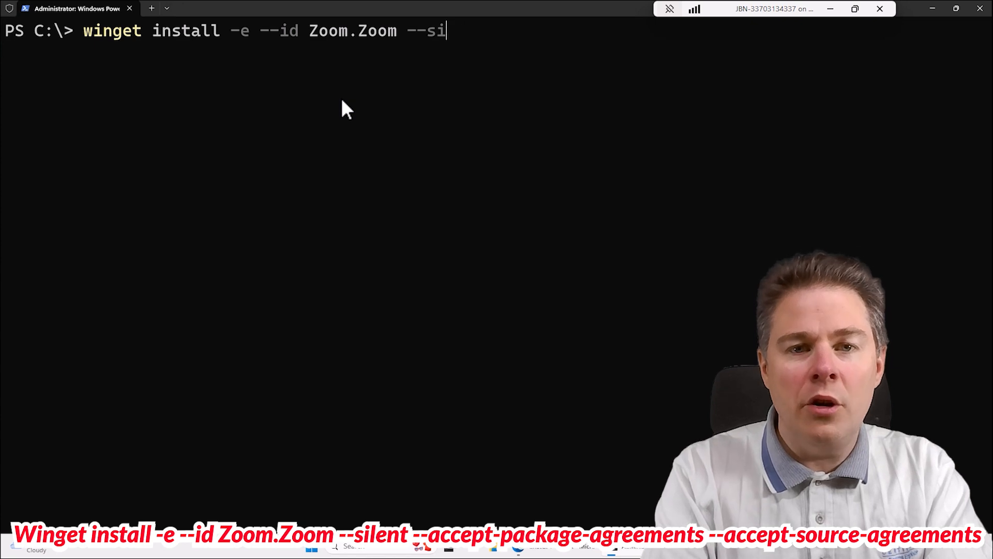
pyautogui.write('lent')
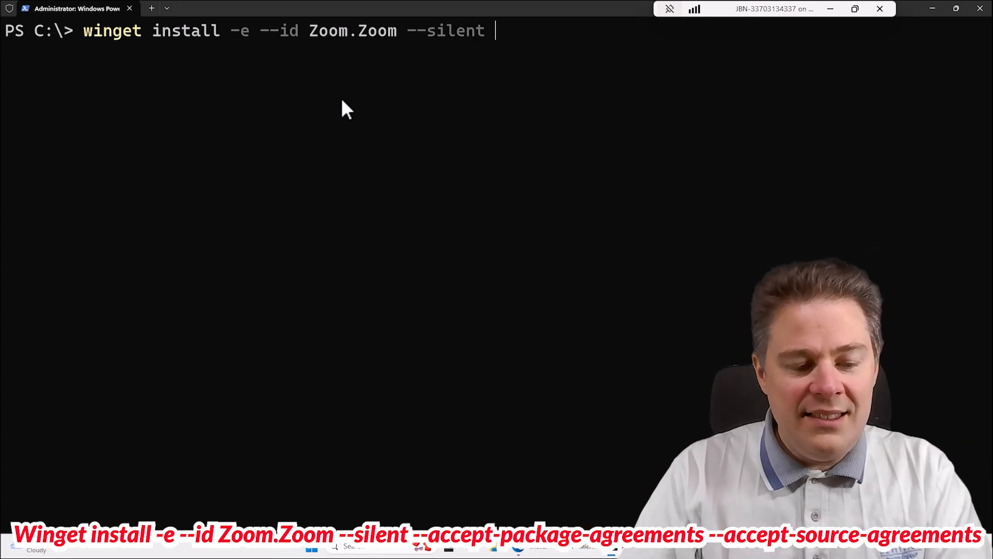
pyautogui.write('--accept-package-agreements')
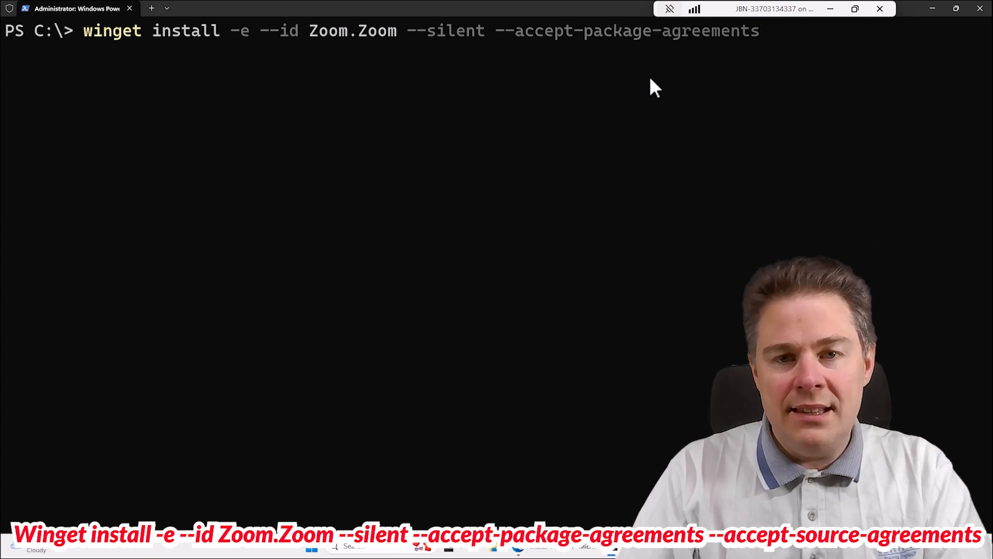
# Step: Paste --accept-source-agreements from clipboard history (Win+V) and run the Zoom install
pyautogui.press('Win+v')
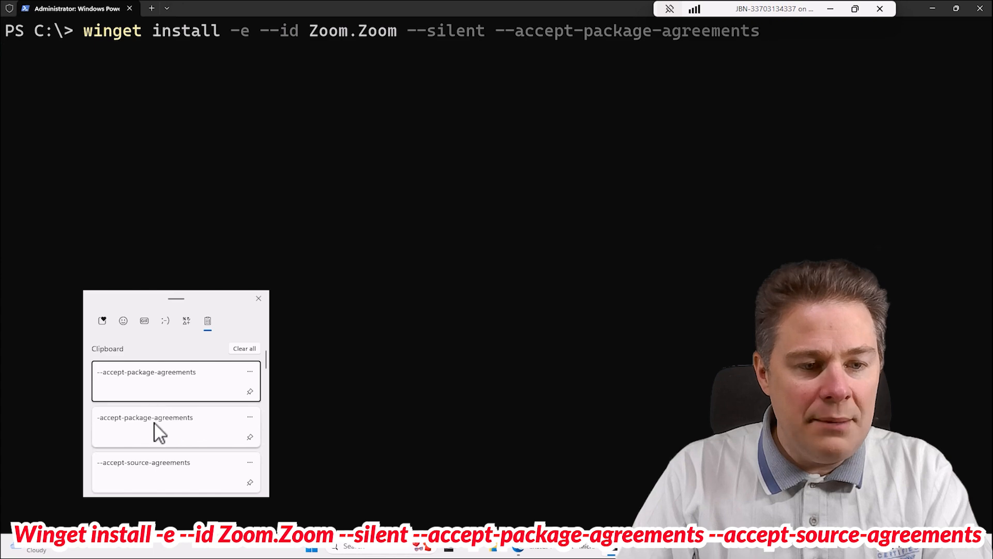
pyautogui.click(152, 472)
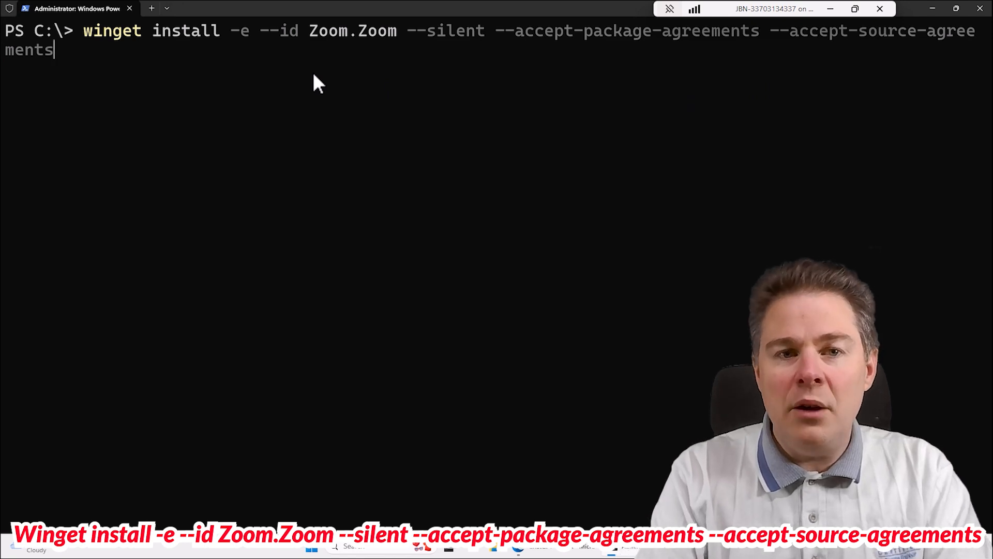
pyautogui.doubleClick(353, 30)
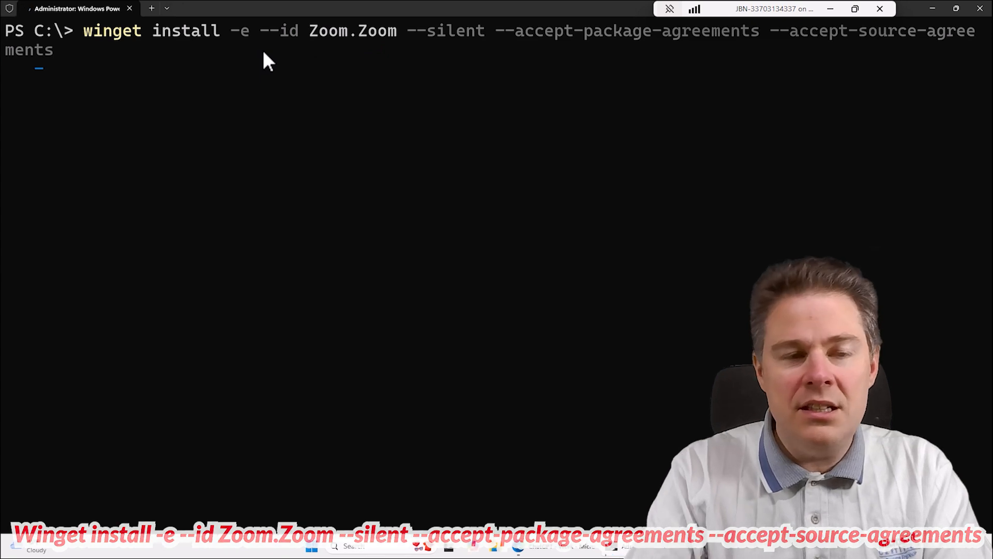
pyautogui.press('Return')
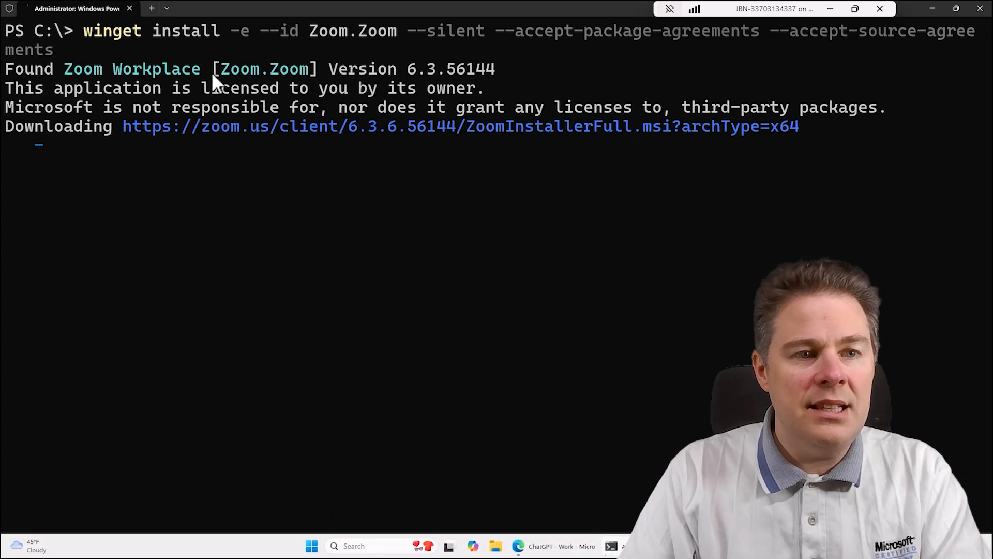
pyautogui.moveTo(450, 152)
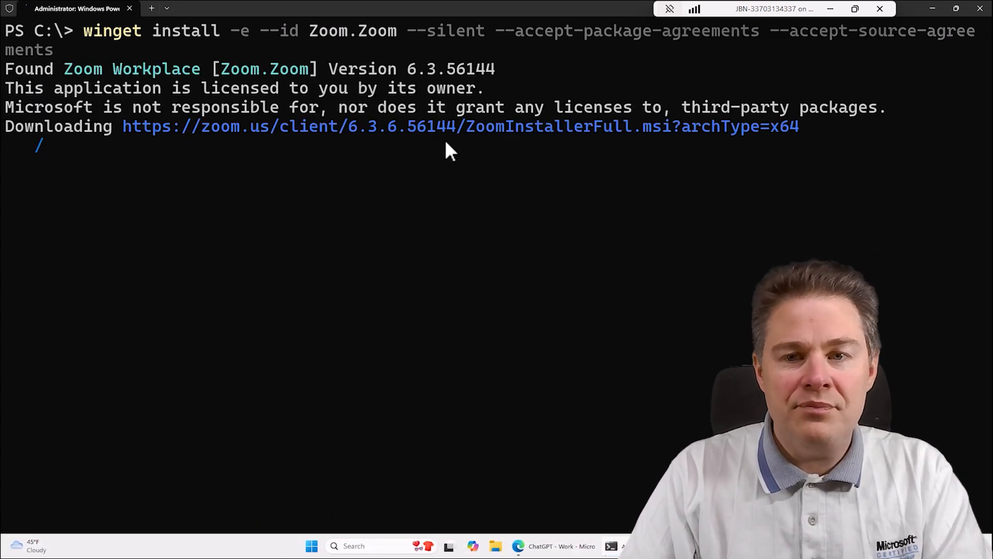
pyautogui.moveTo(176, 126)
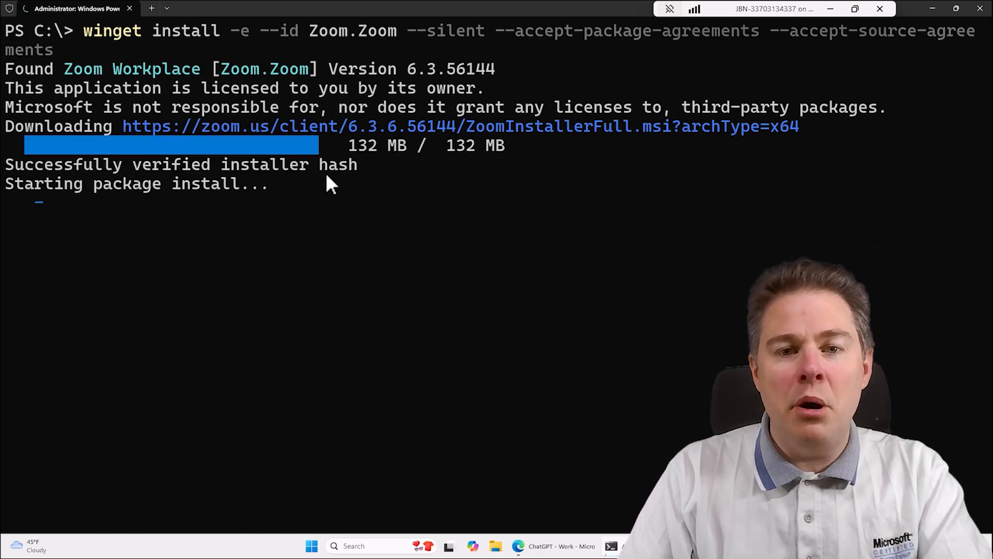
pyautogui.moveTo(114, 155)
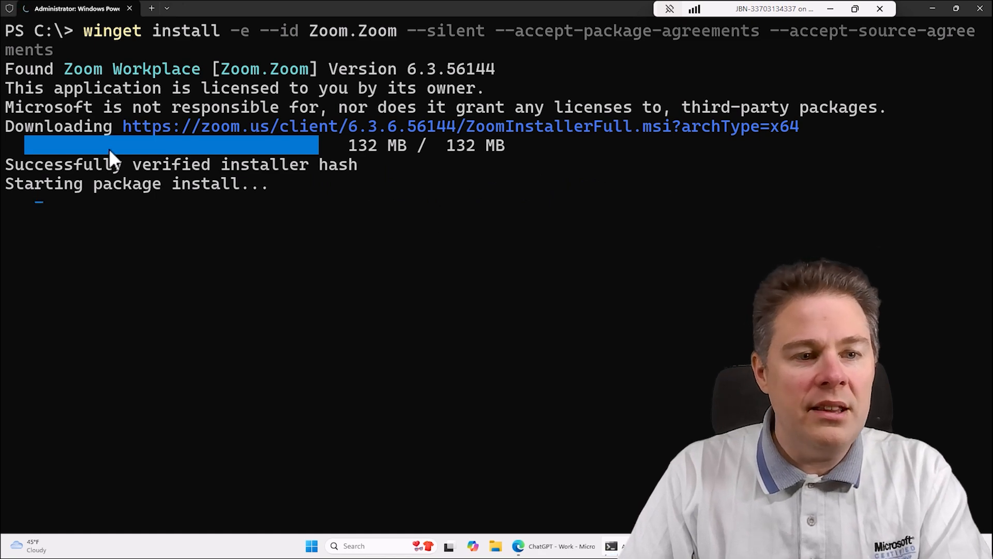
pyautogui.moveTo(83, 76)
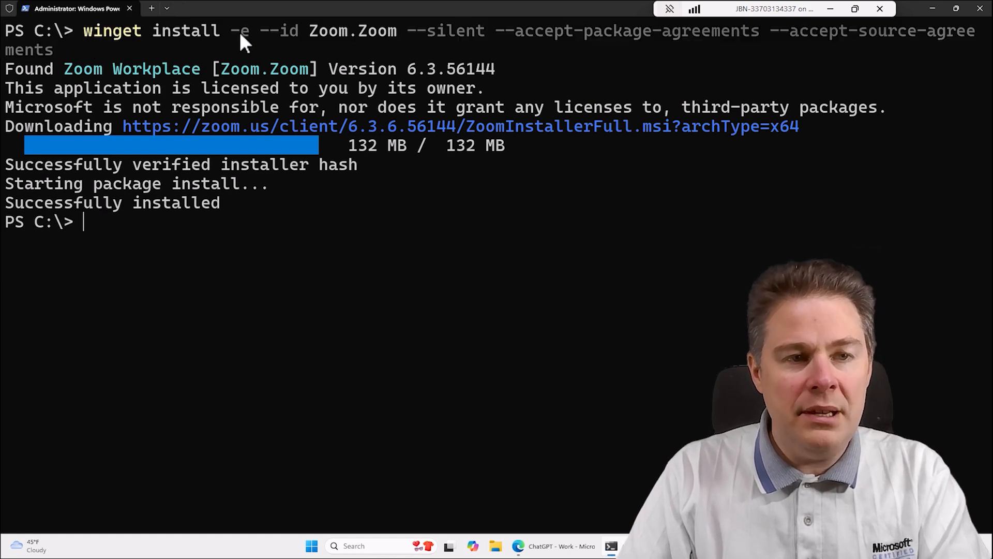
pyautogui.moveTo(552, 545)
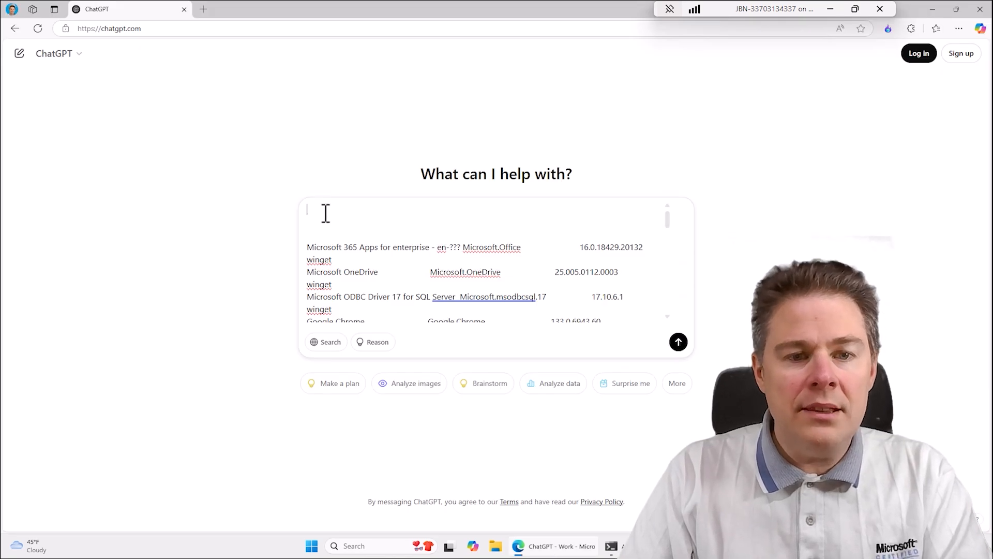
# Step: Type 'Please create a script with the template below, for each entry' above the package list
pyautogui.write('P')
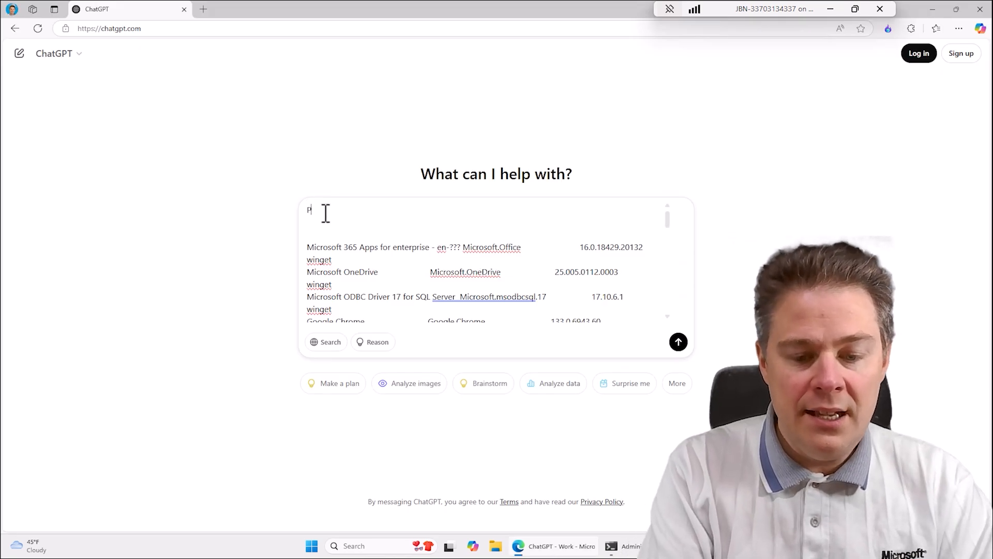
pyautogui.write('lease create')
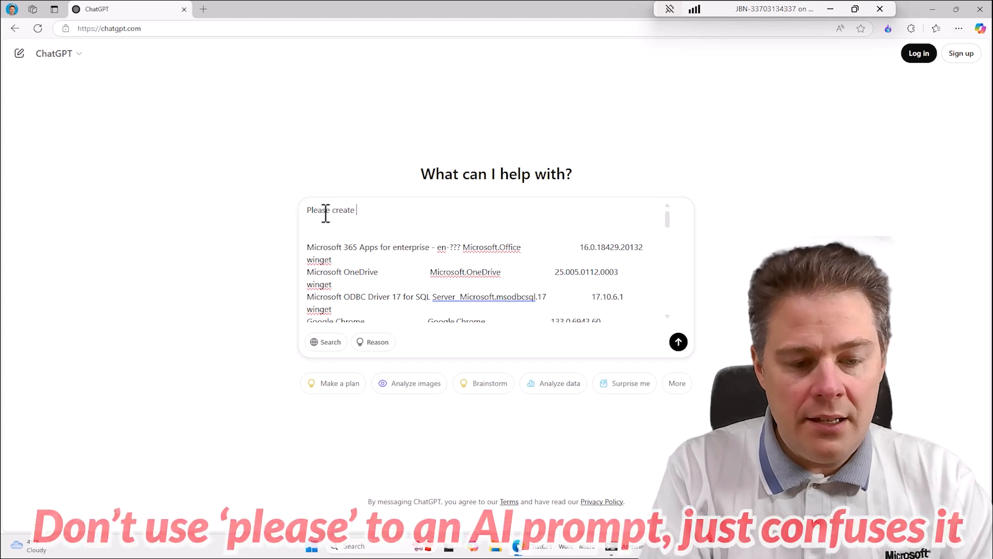
pyautogui.write('a script')
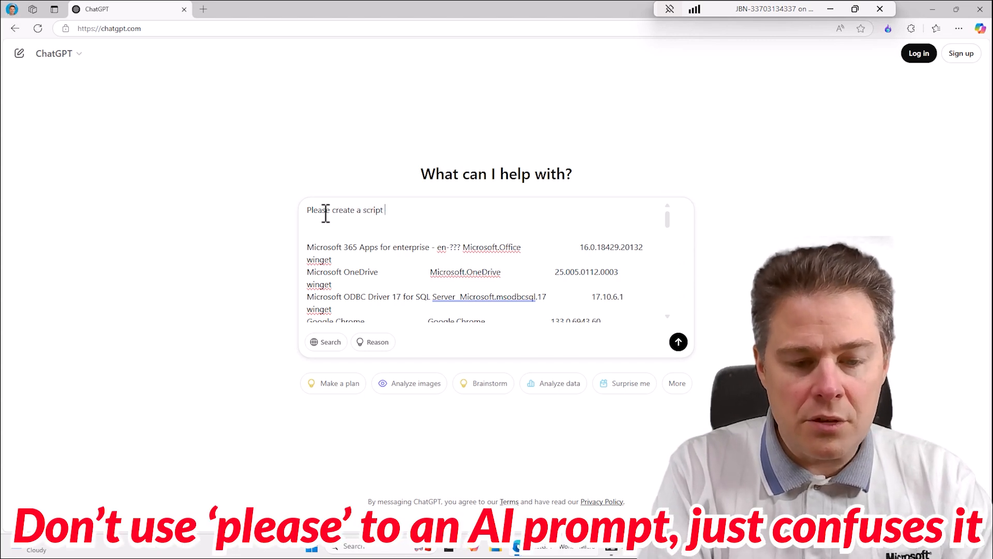
pyautogui.write('with')
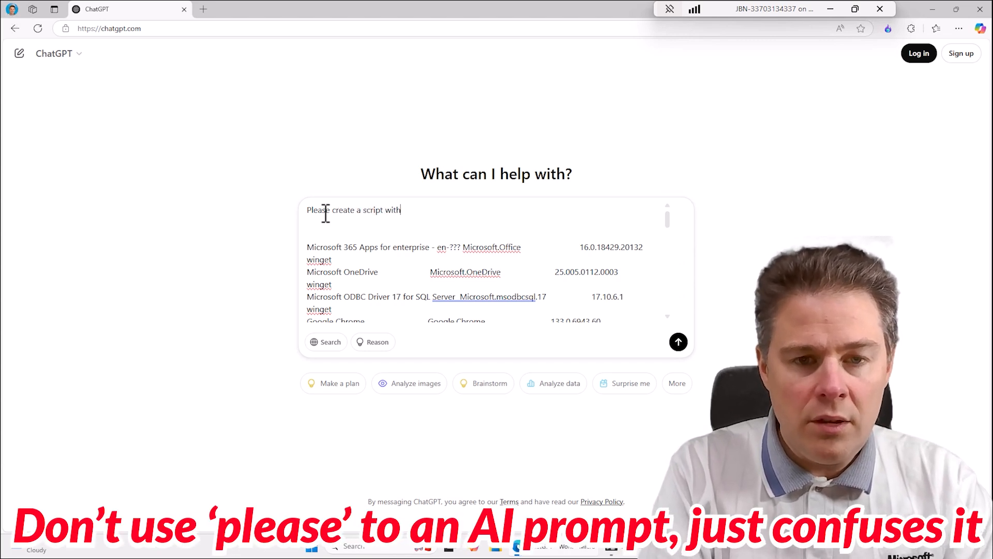
pyautogui.write('the template')
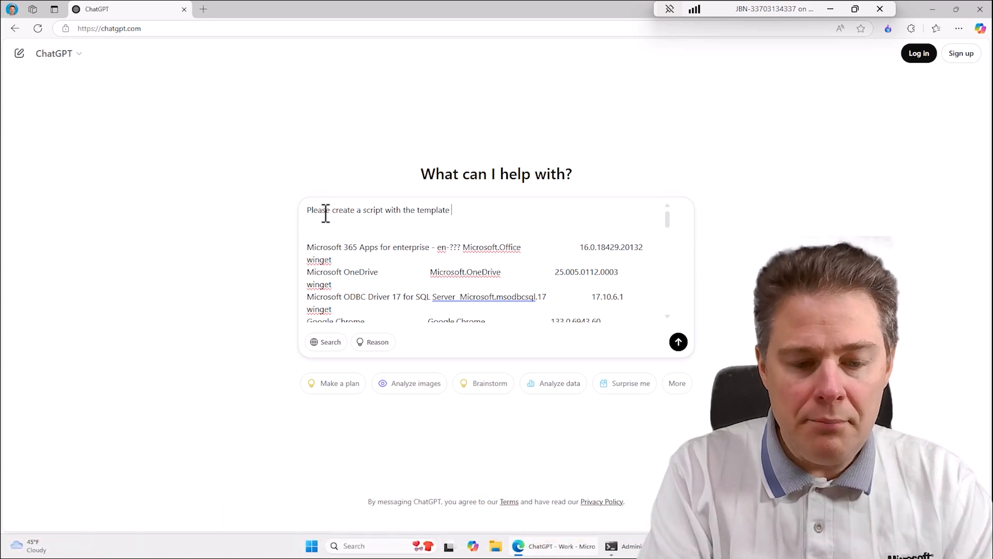
pyautogui.write('below,')
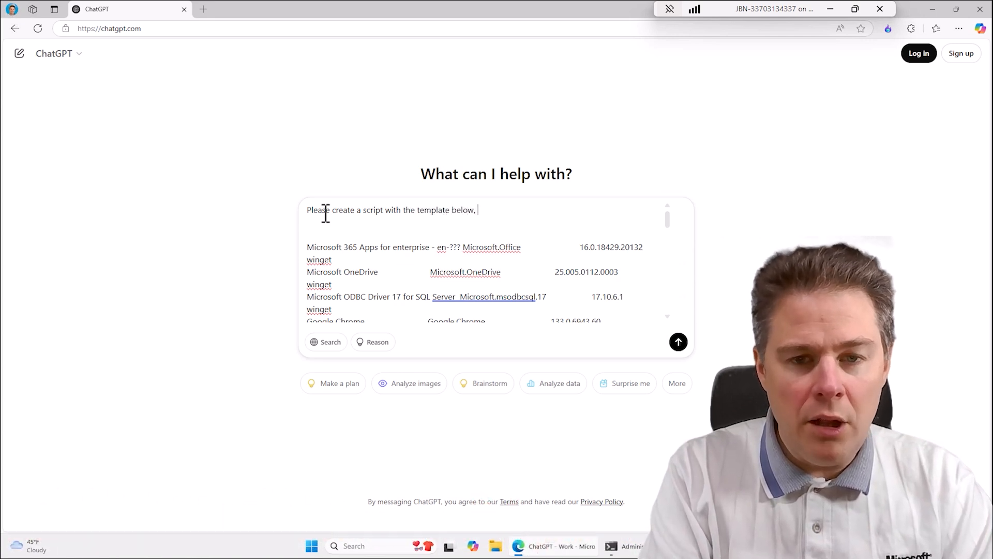
pyautogui.write('for each entry,')
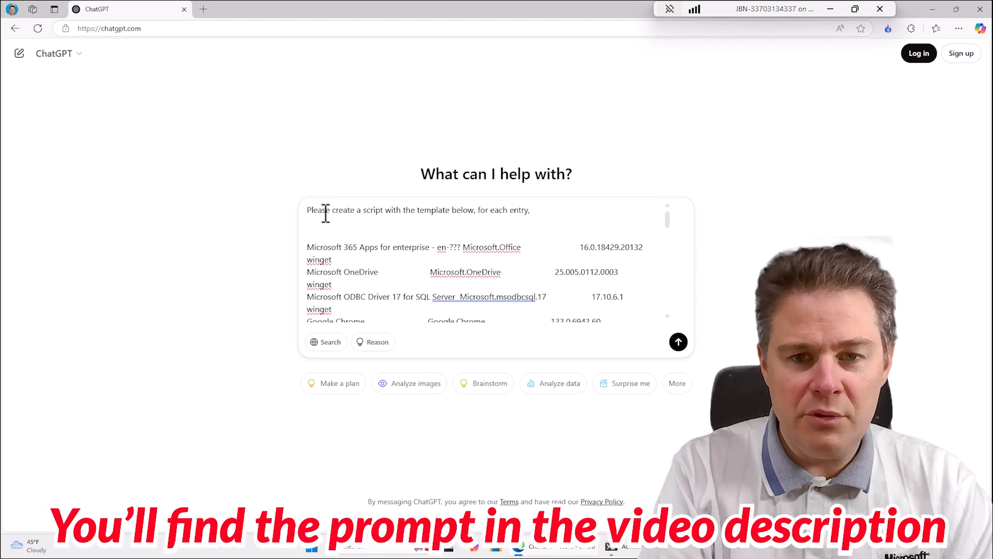
# Step: Add the winget install line on a new line with Zoom.Zoom replaced by (REPLACE-WITH-ID-HERE)
pyautogui.press('Enter')
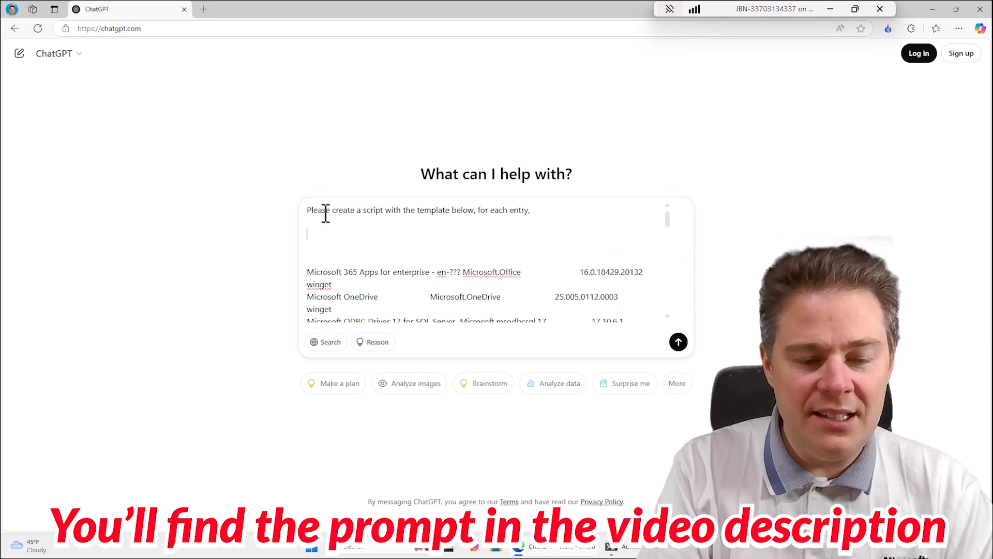
pyautogui.write('winget install -e --id Zoom.Zoom --silent --accept-package-agreements --accept-source-agreements')
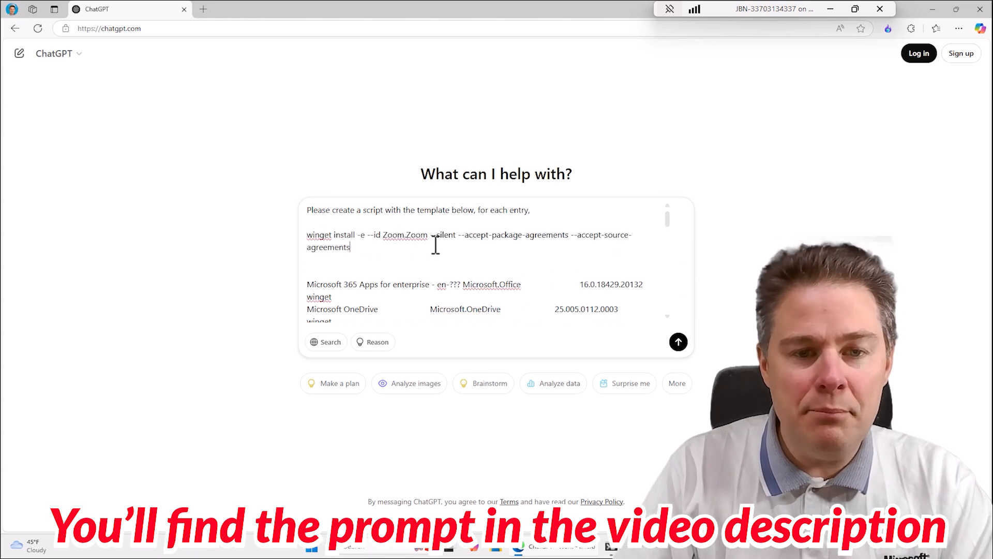
pyautogui.doubleClick(404, 235)
pyautogui.write('(REPLACE-WITHI')
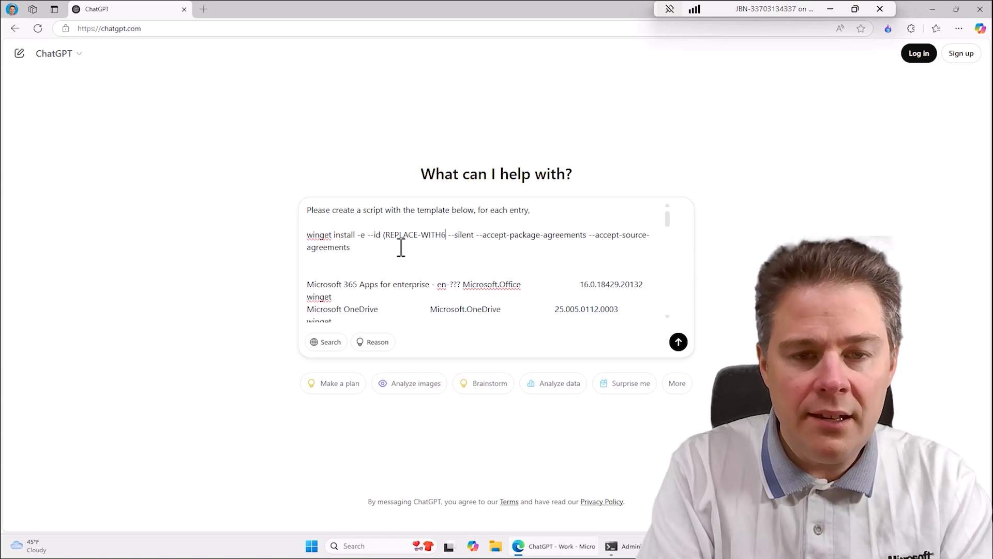
pyautogui.write('-ID')
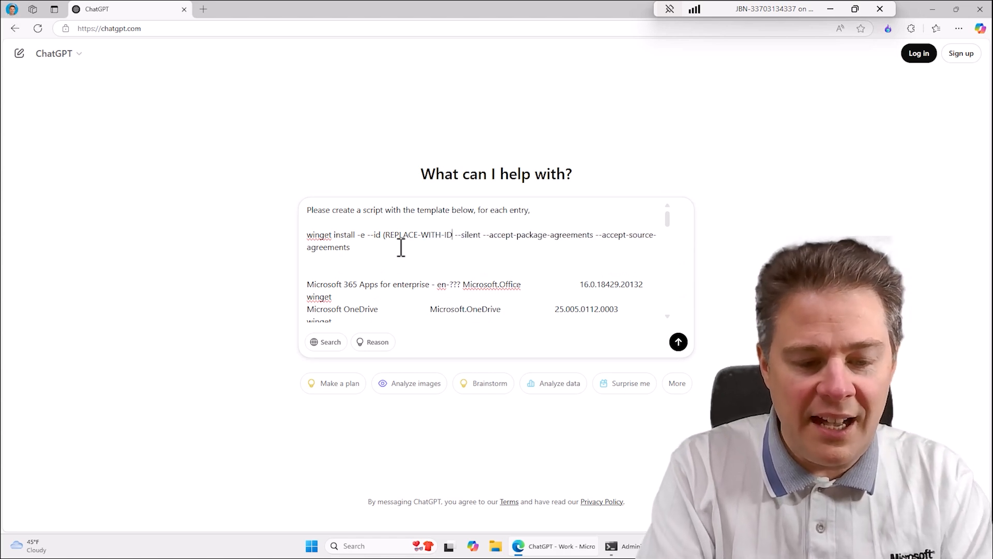
pyautogui.write('-HERE)')
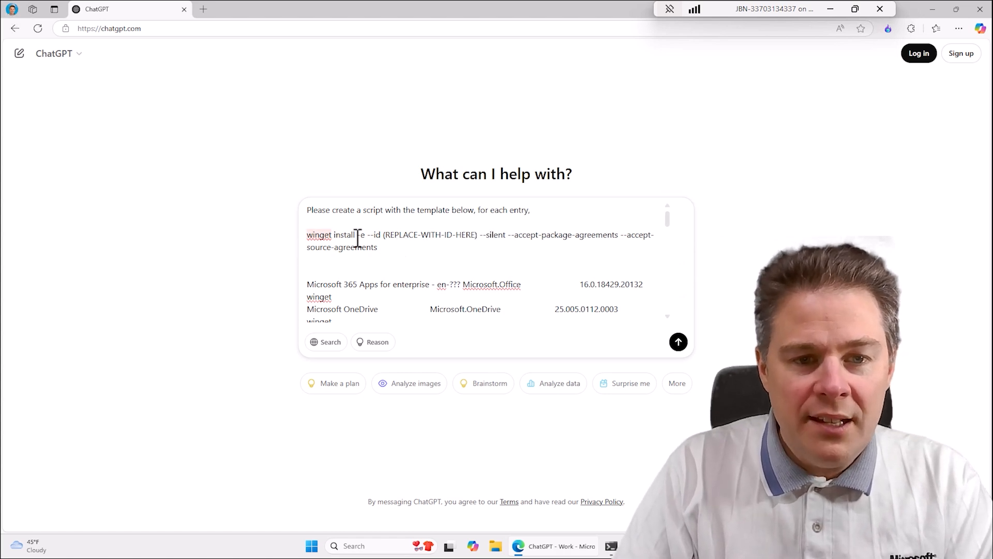
# Step: Reword the request to 'line…with the data I'll give per line add to the below' and send it
pyautogui.doubleClick(479, 283)
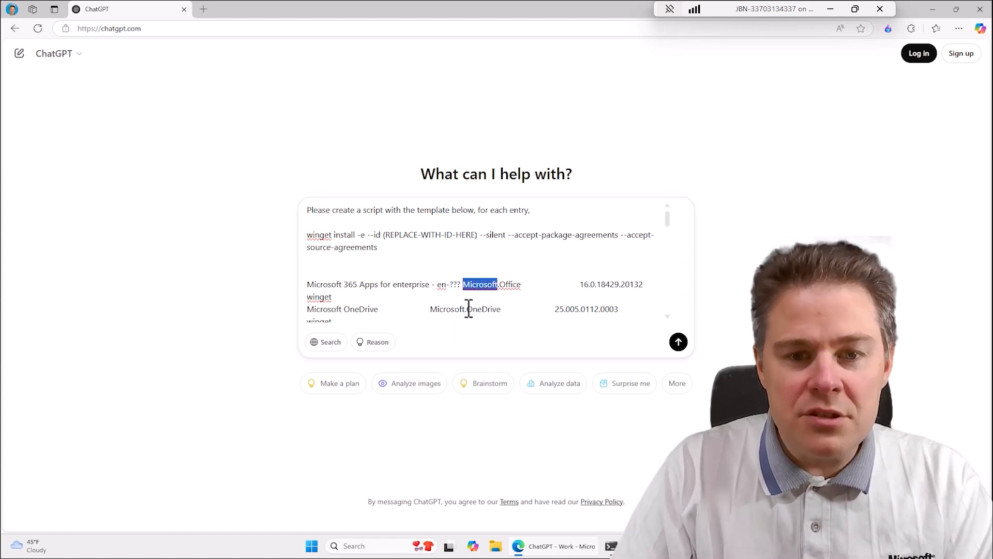
pyautogui.doubleClick(447, 310)
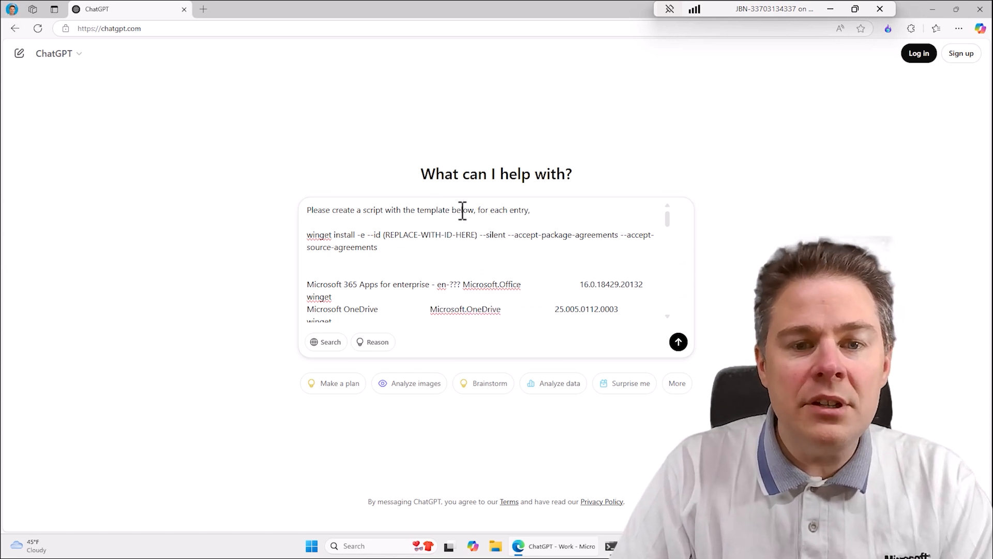
pyautogui.doubleClick(433, 210)
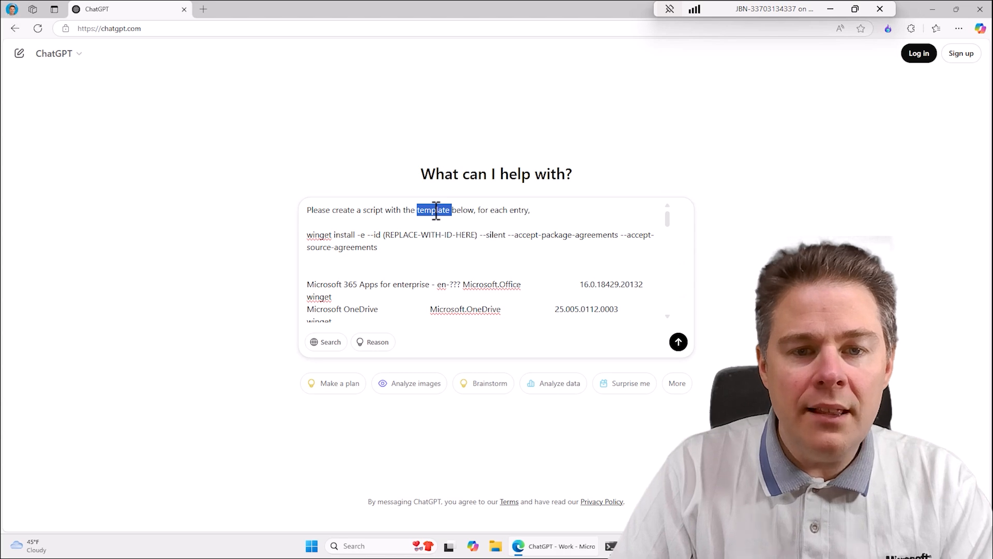
pyautogui.write('line')
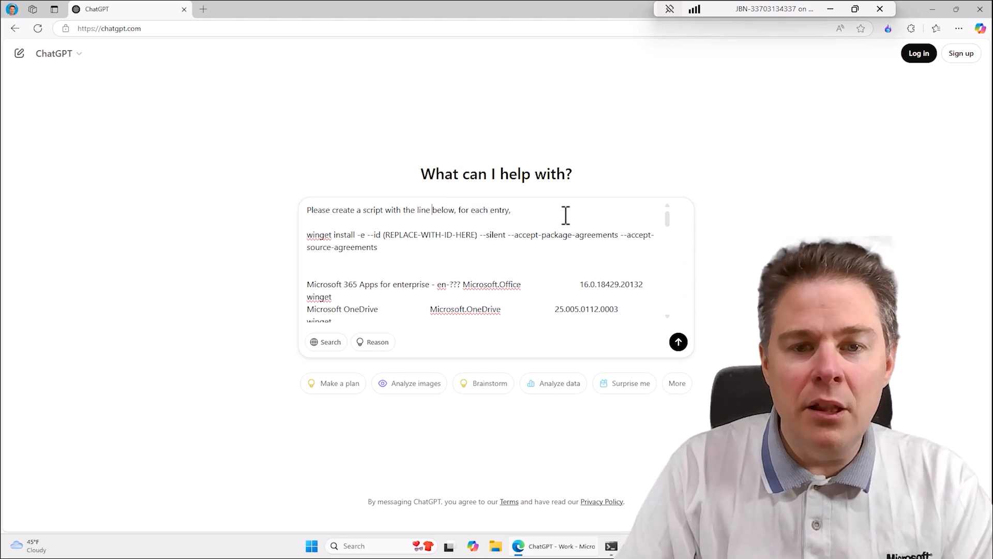
pyautogui.press('Backspace')
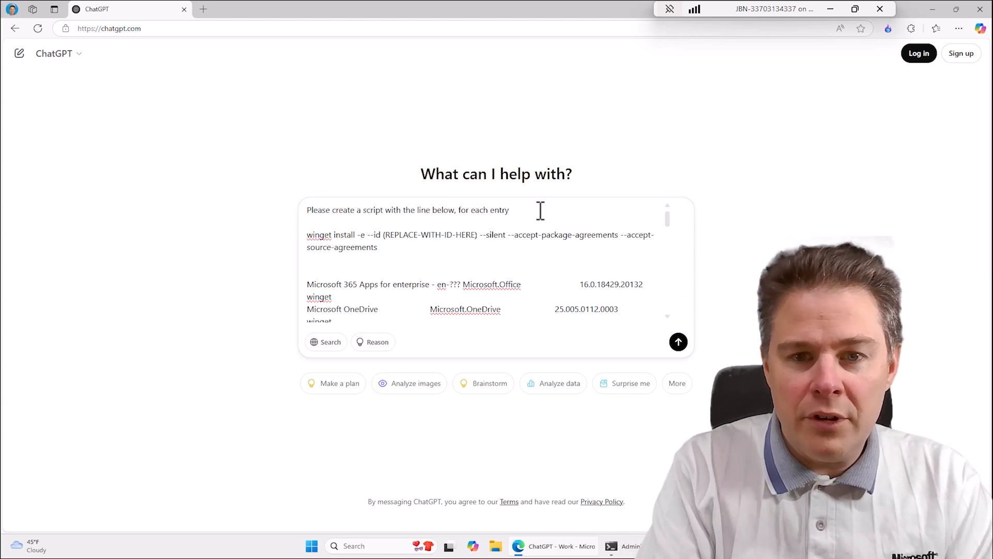
pyautogui.write('with the data')
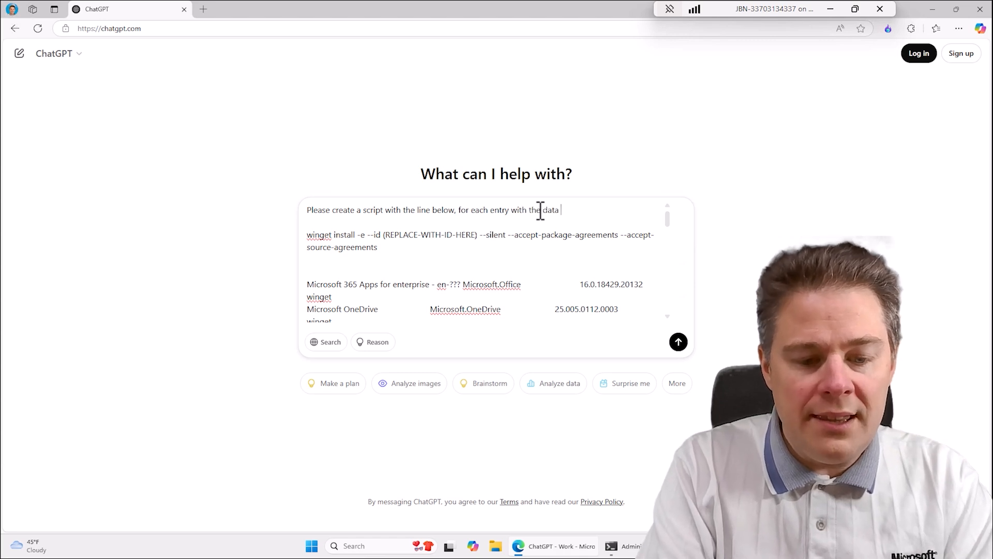
pyautogui.write("I'll give you at the end, take the ID")
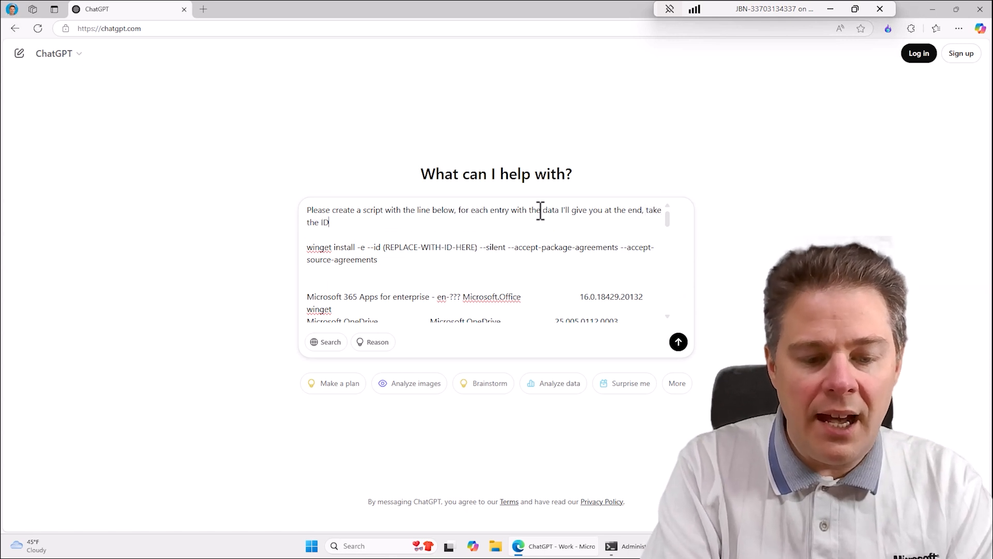
pyautogui.write('per line and a')
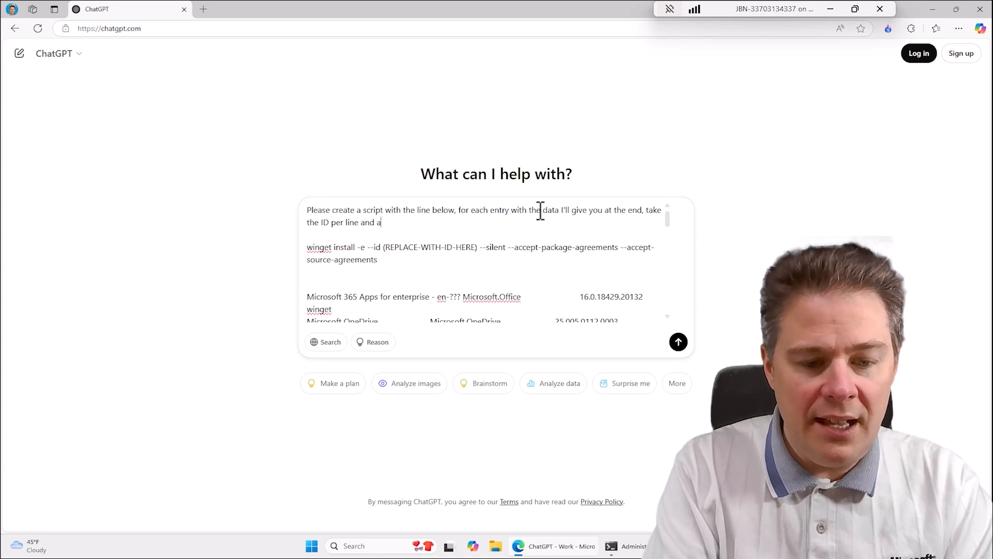
pyautogui.write('dd to the below.')
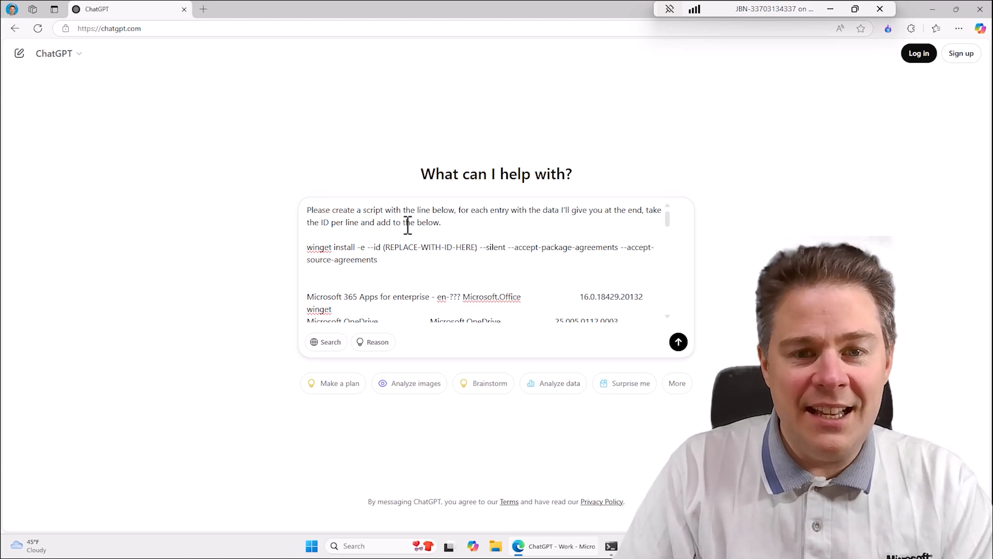
pyautogui.click(677, 341)
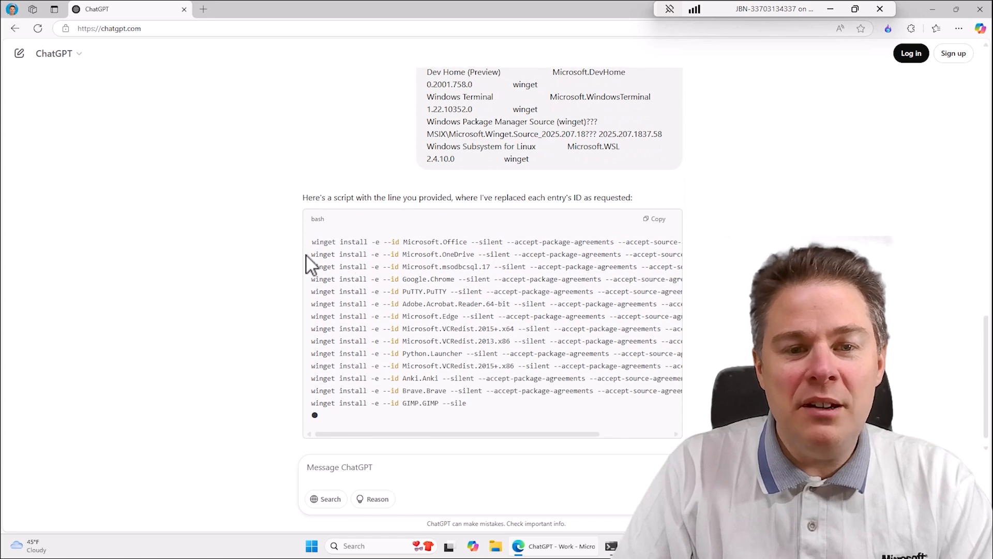
# Step: Copy the generated winget install script from the ChatGPT code block
pyautogui.scroll(-3)
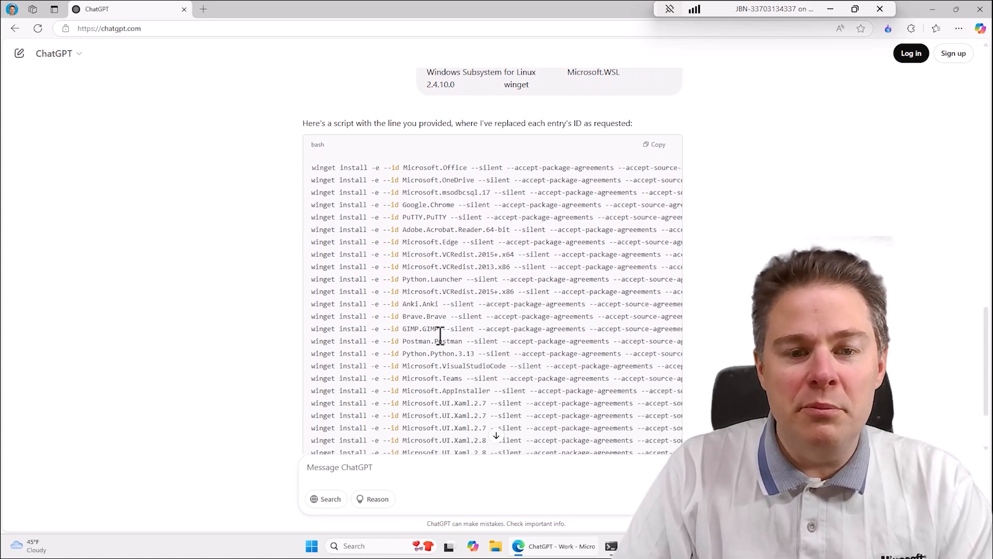
pyautogui.scroll(-3)
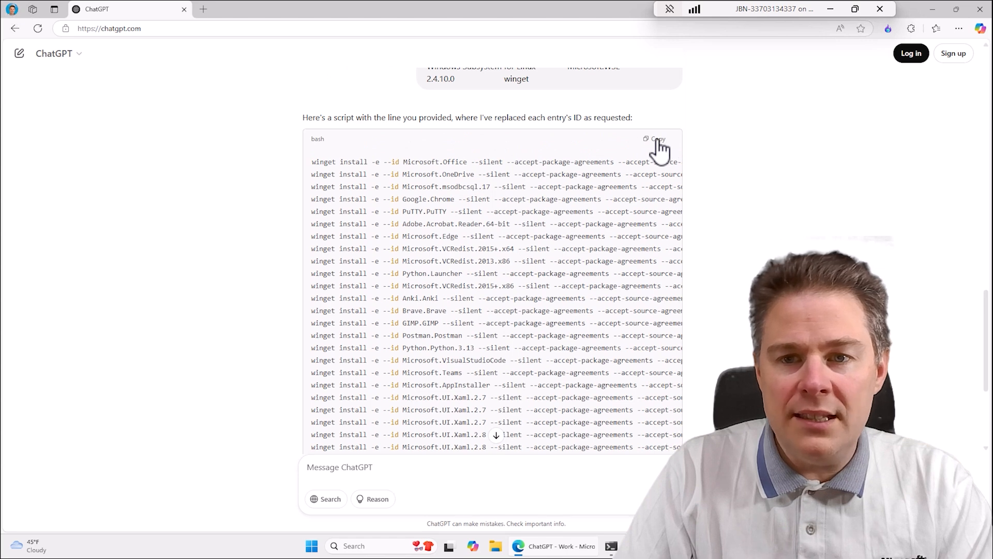
pyautogui.click(312, 545)
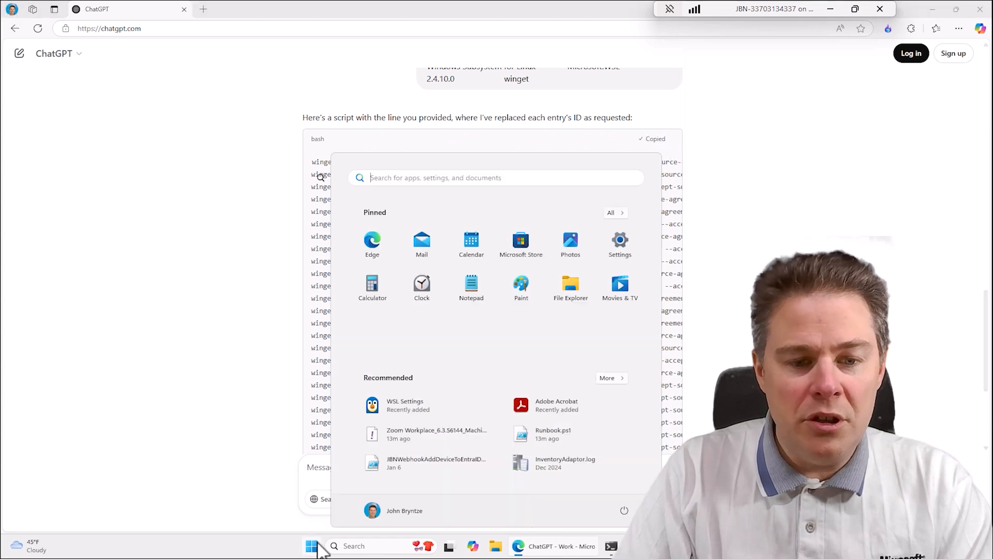
# Step: Paste the script into a maximized Notepad and delete the duplicate UI.Xaml and VCLibs lines
pyautogui.write('note')
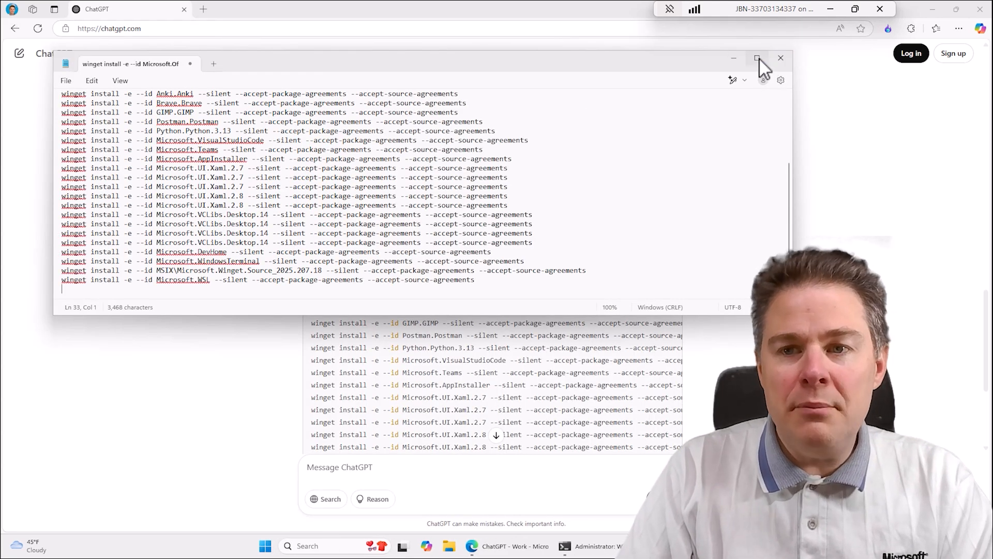
pyautogui.click(757, 58)
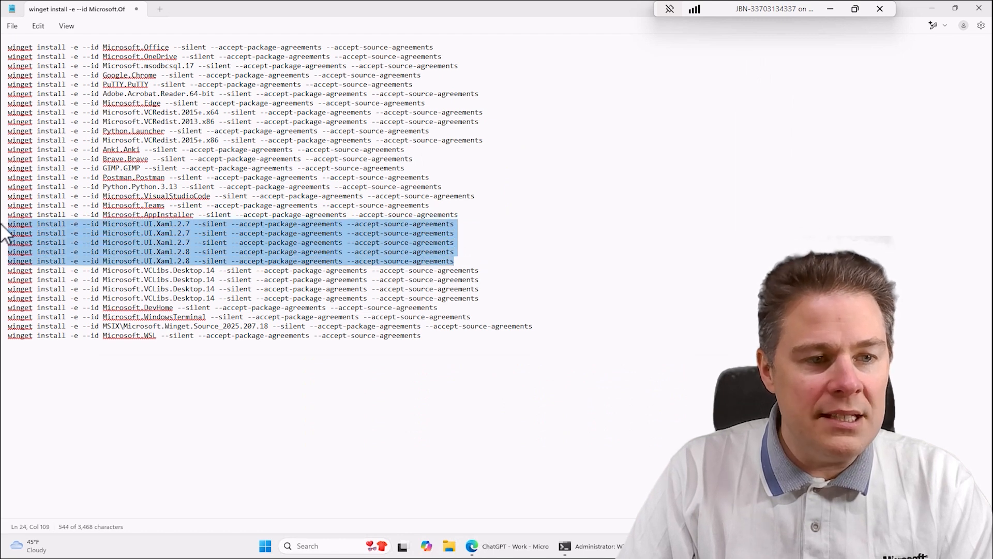
pyautogui.press('Delete')
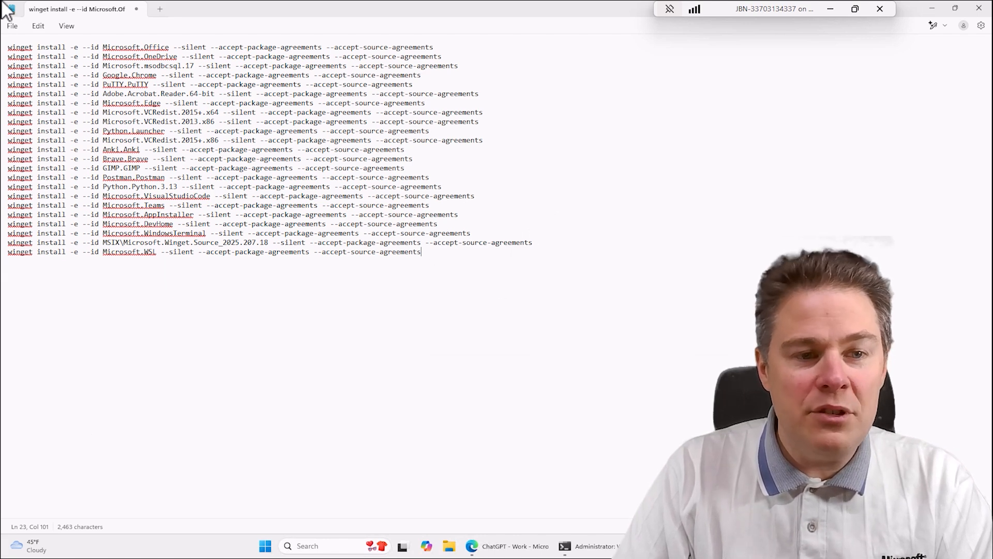
pyautogui.click(11, 26)
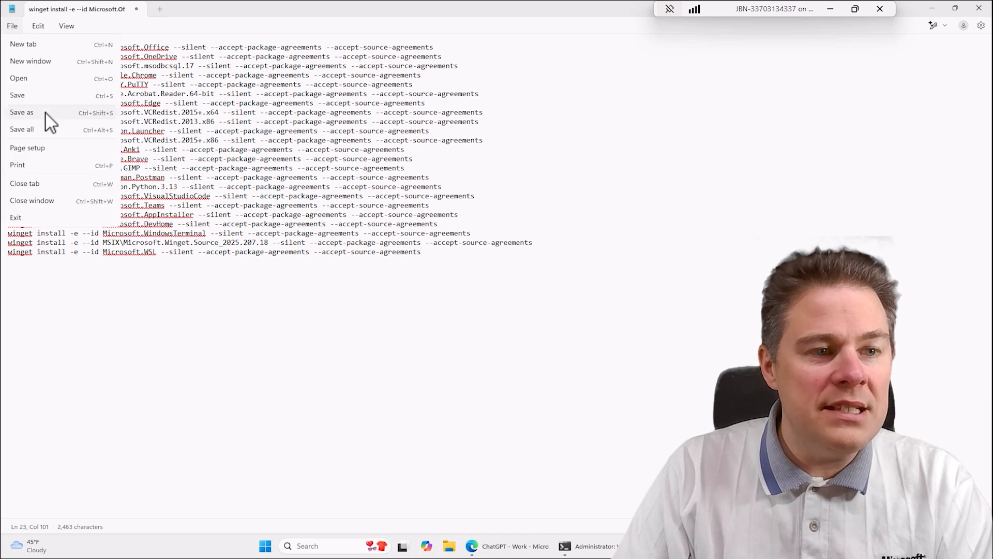
# Step: Save the script as InstallAllMySoftware.cmd in C:\InstallFiles with file type All files
pyautogui.click(22, 112)
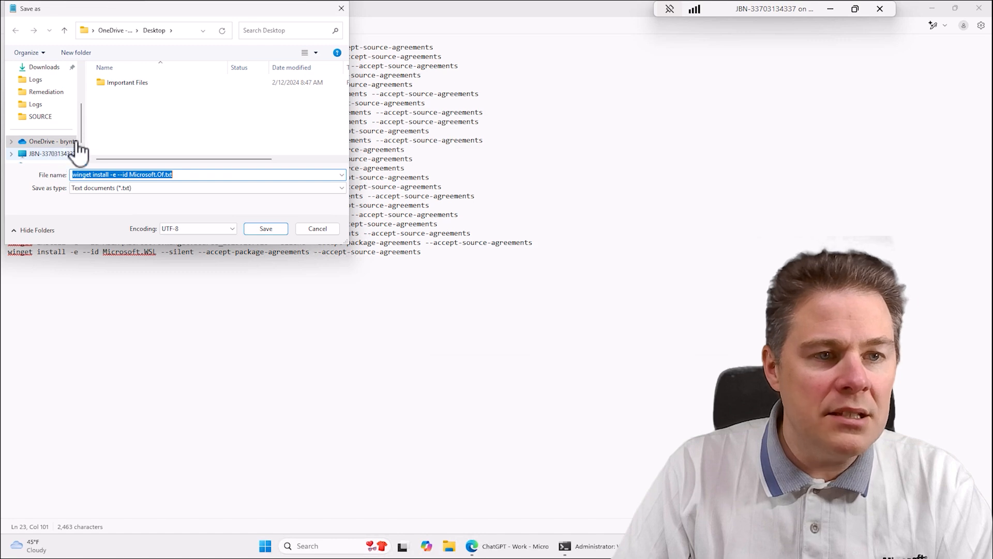
pyautogui.click(48, 141)
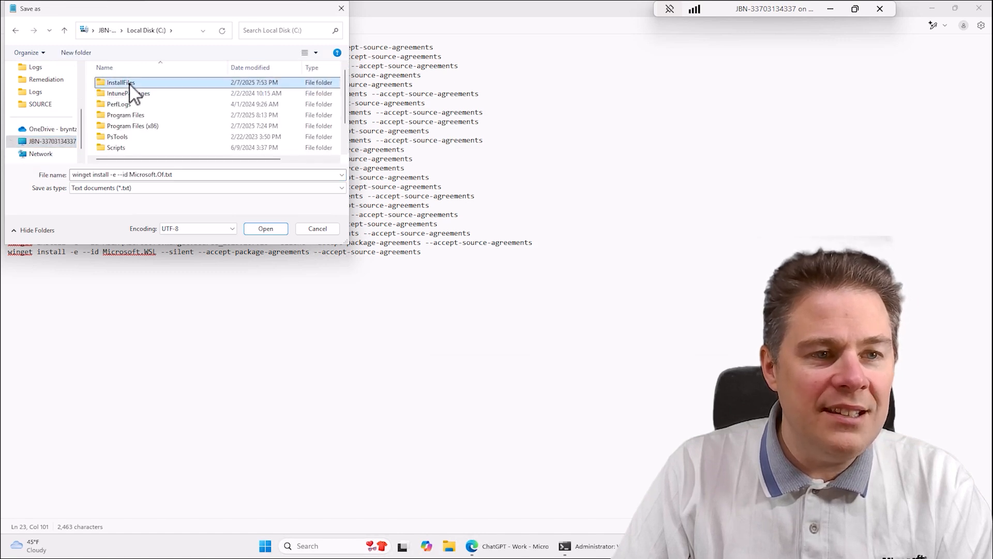
pyautogui.doubleClick(118, 83)
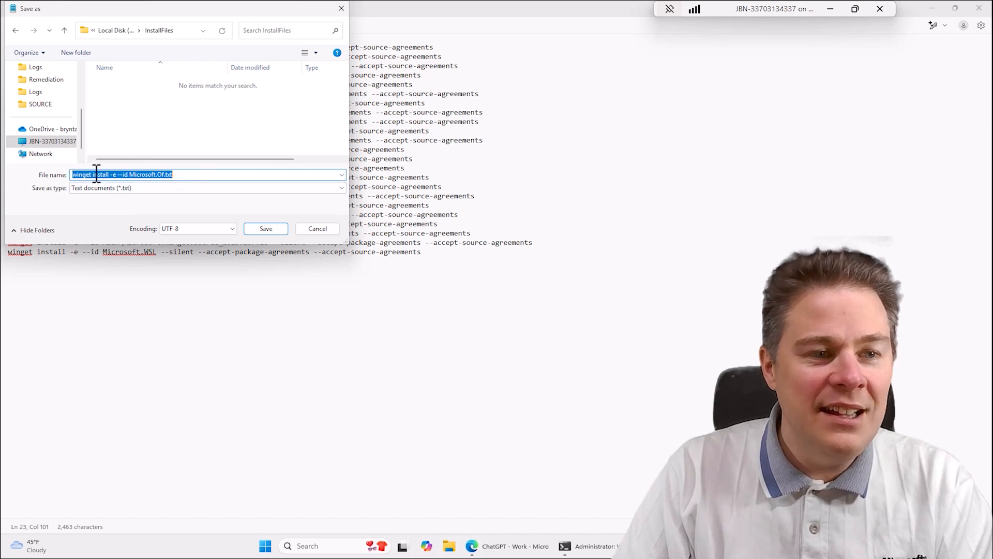
pyautogui.click(206, 187)
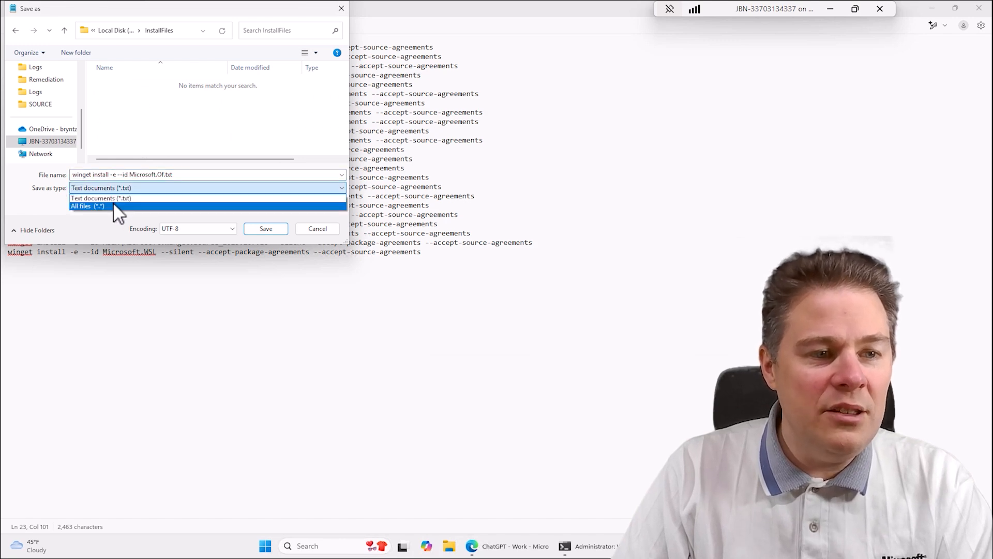
pyautogui.click(87, 206)
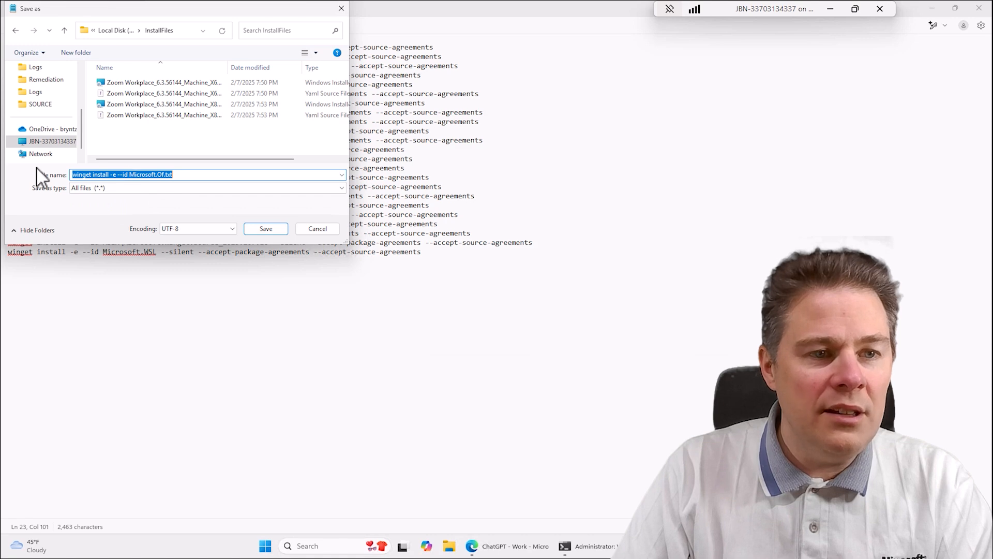
pyautogui.write('InstallAllMySoftware.cmd')
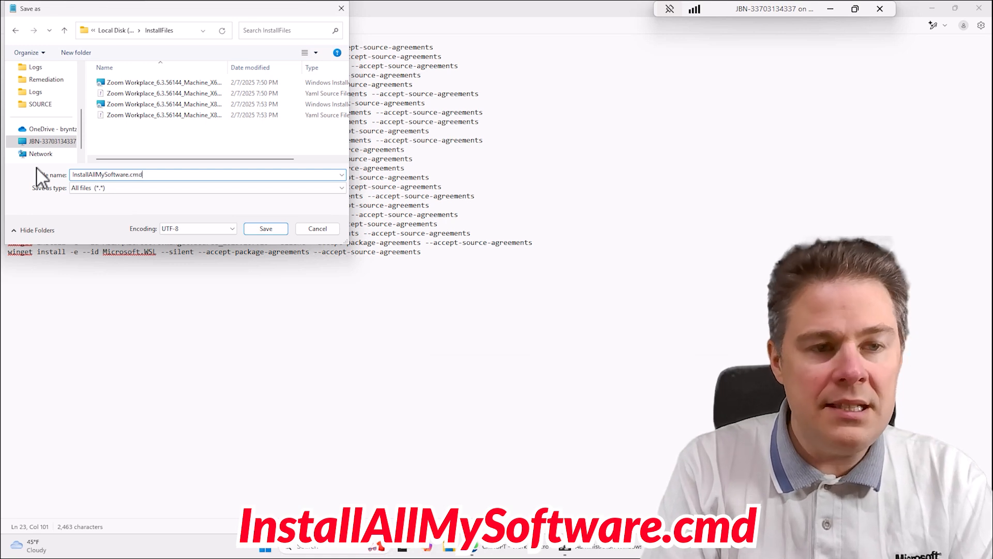
pyautogui.click(266, 228)
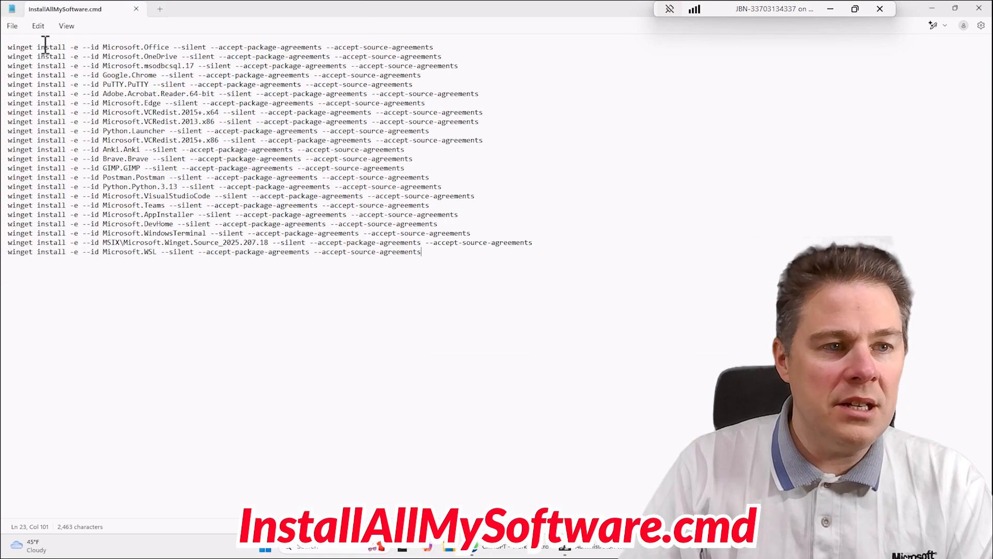
pyautogui.moveTo(586, 271)
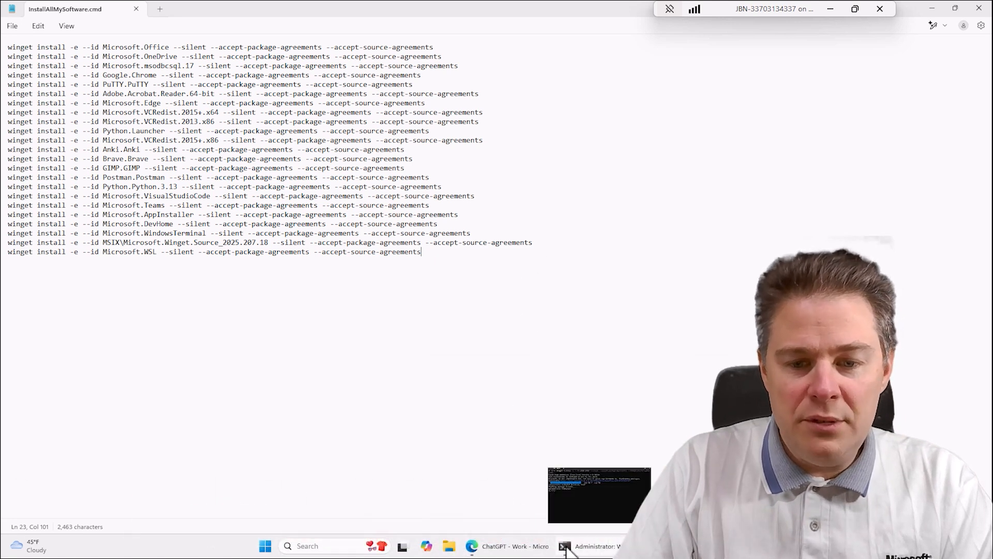
# Step: Bring the PowerShell window back to the front
pyautogui.click(591, 545)
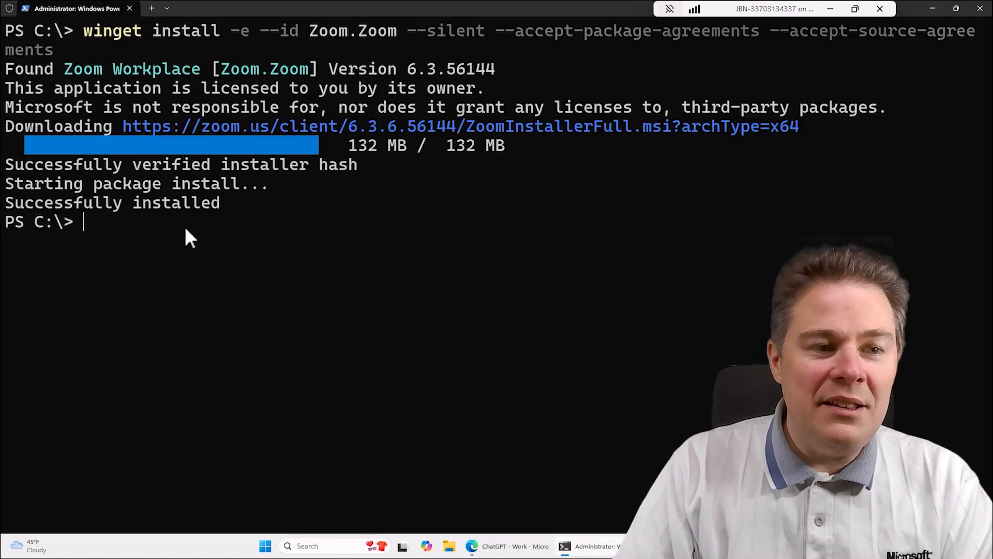
# Step: Change into C:\InstallFiles, list its contents, and stage .\InstallAllMySoftware.cmd at the prompt
pyautogui.write('cd l')
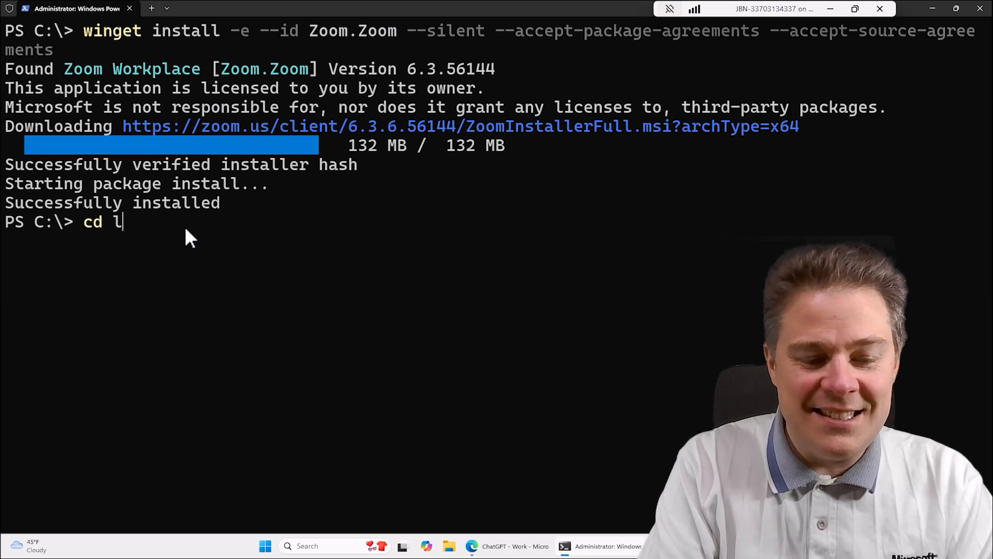
pyautogui.press('Return')
pyautogui.write('dir')
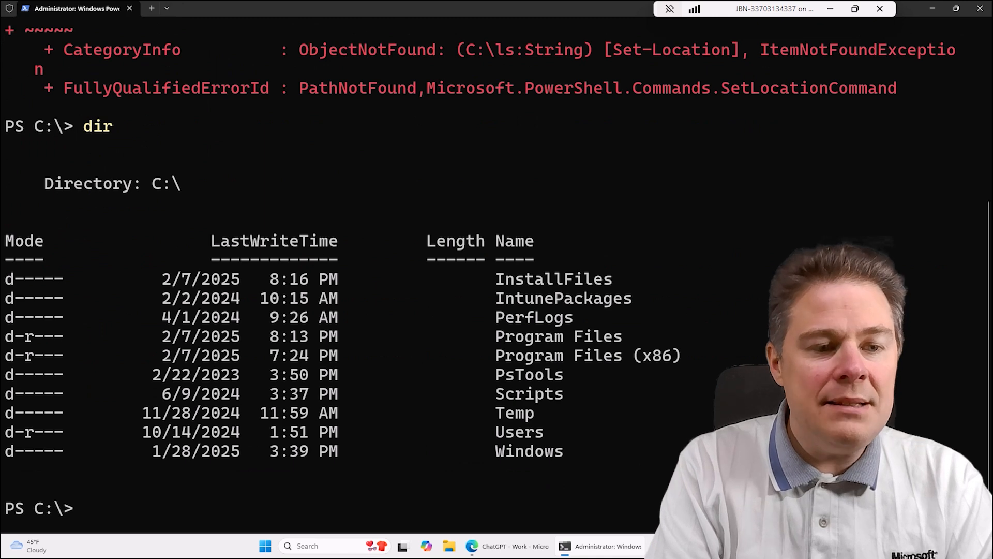
pyautogui.write('cd I')
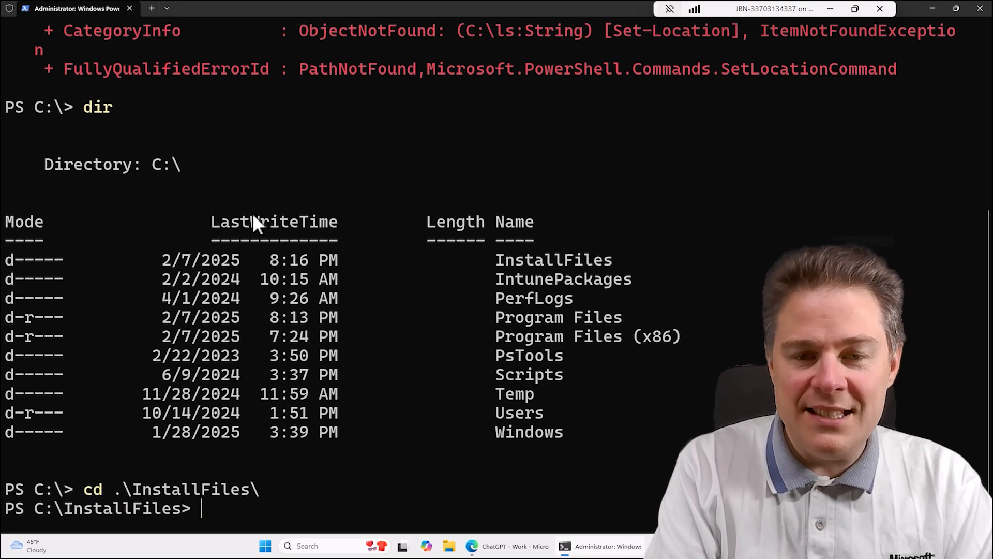
pyautogui.write('ls')
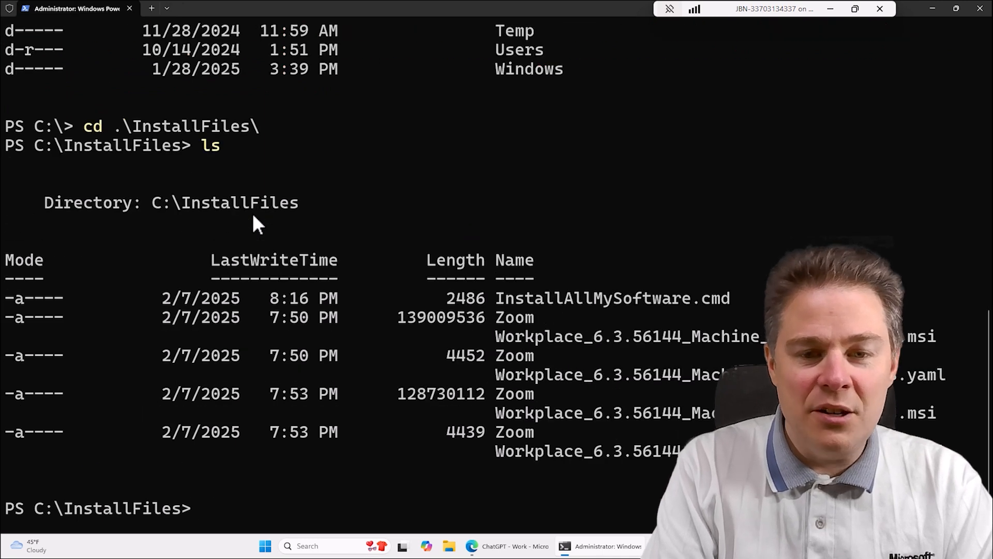
pyautogui.moveTo(515, 116)
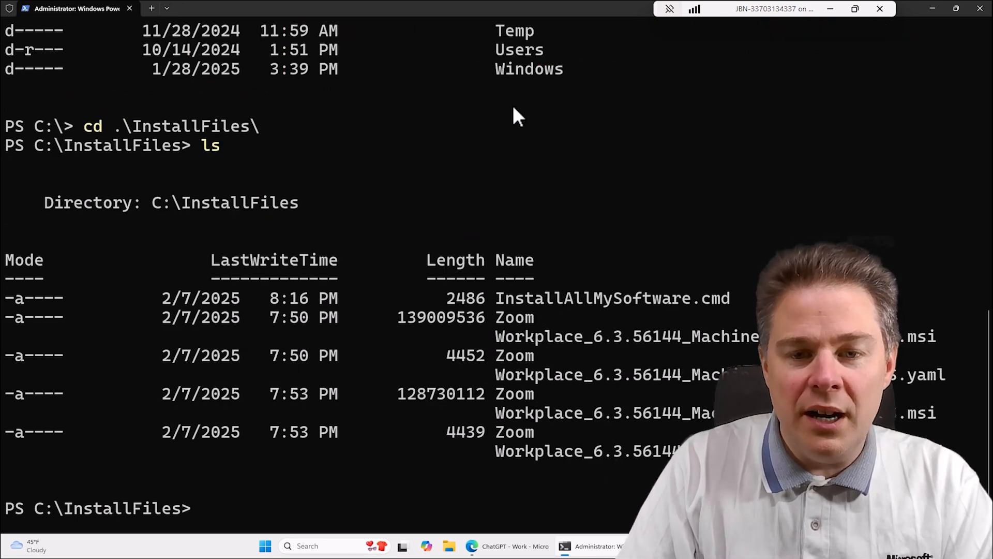
pyautogui.moveTo(560, 320)
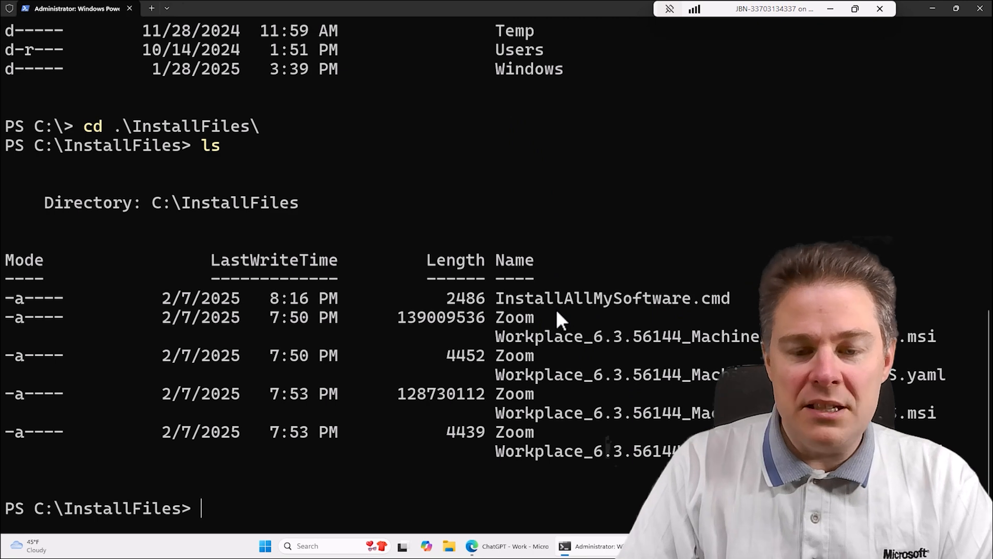
pyautogui.moveTo(252, 520)
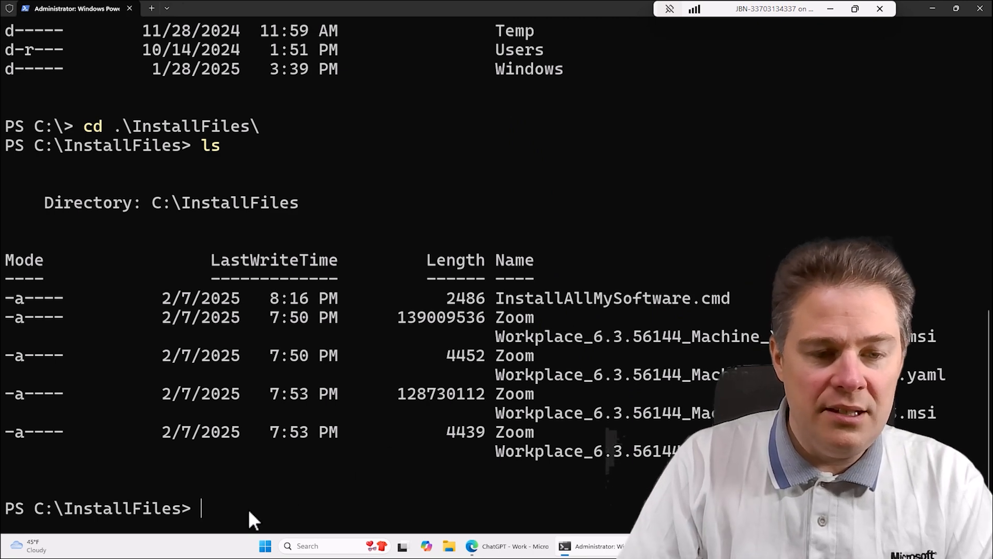
pyautogui.write('.\\InstallAllMySoftware.cmd')
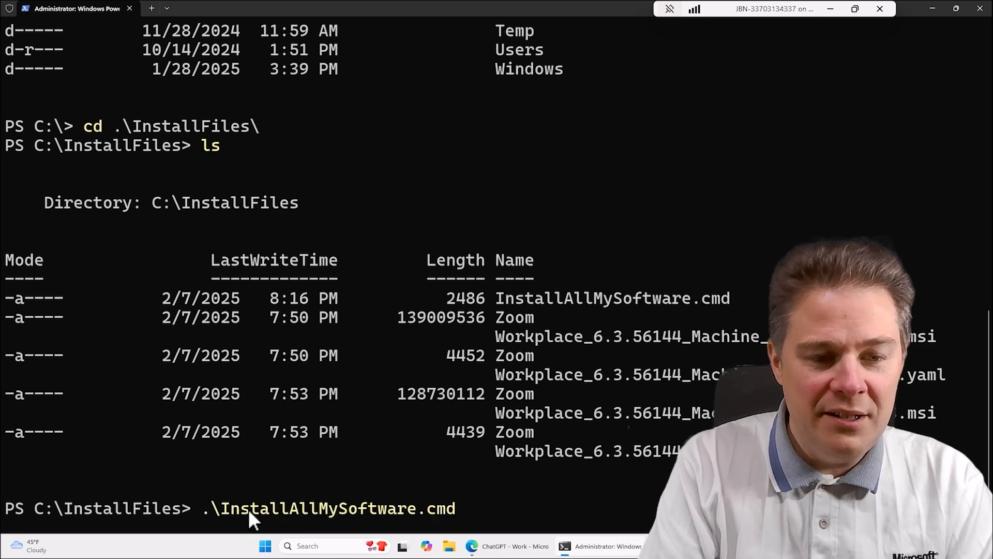
# Step: Run InstallAllMySoftware.cmd and review winget's output for each package
pyautogui.press('Return')
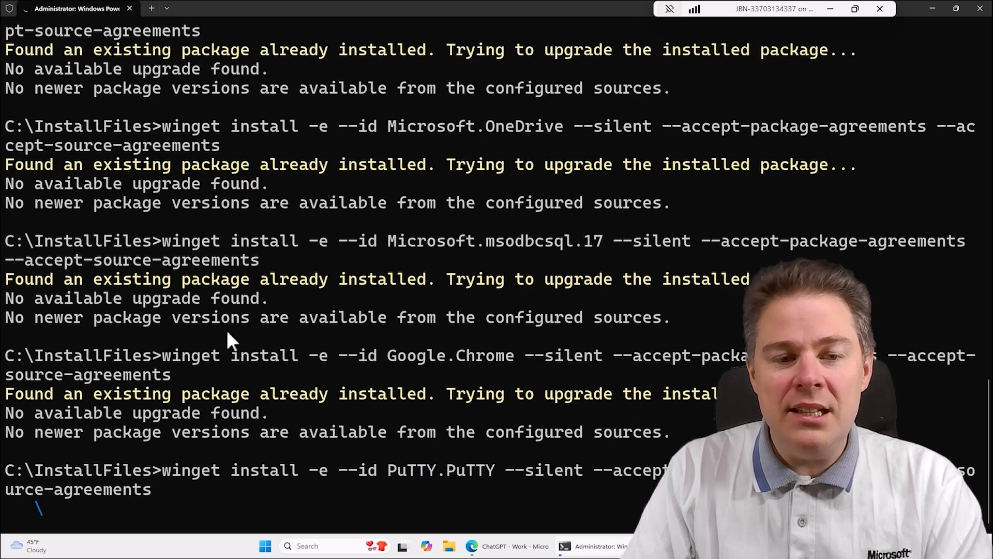
pyautogui.scroll(-3)
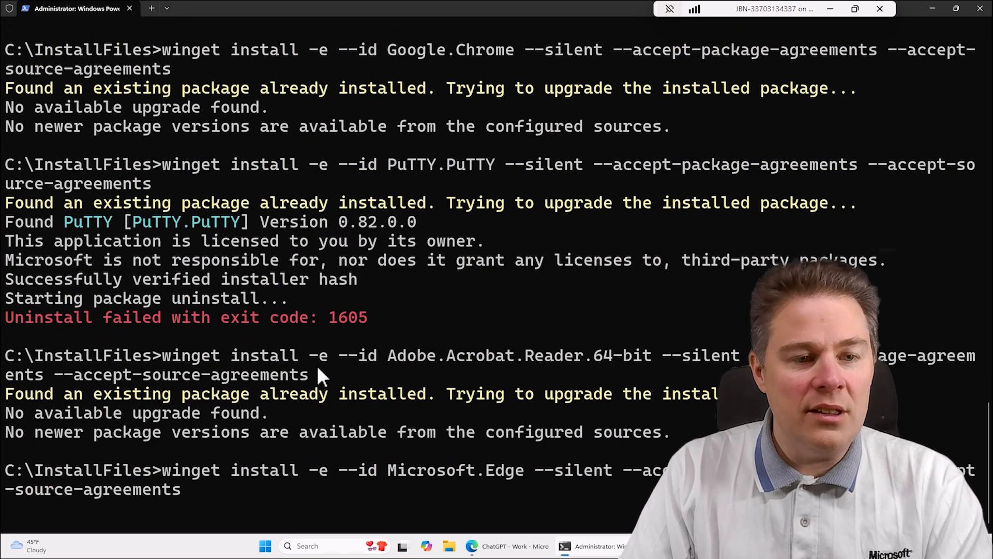
pyautogui.scroll(-3)
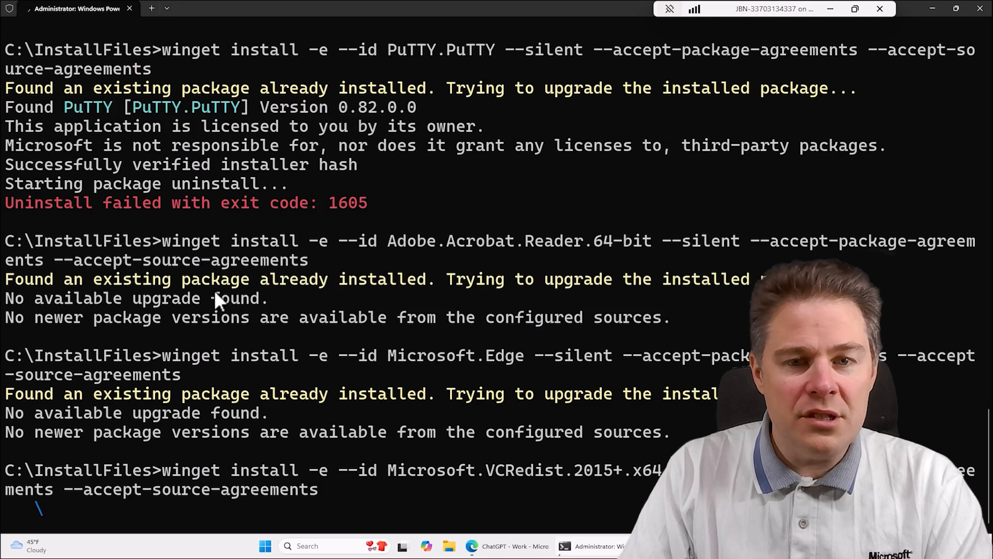
pyautogui.scroll(-3)
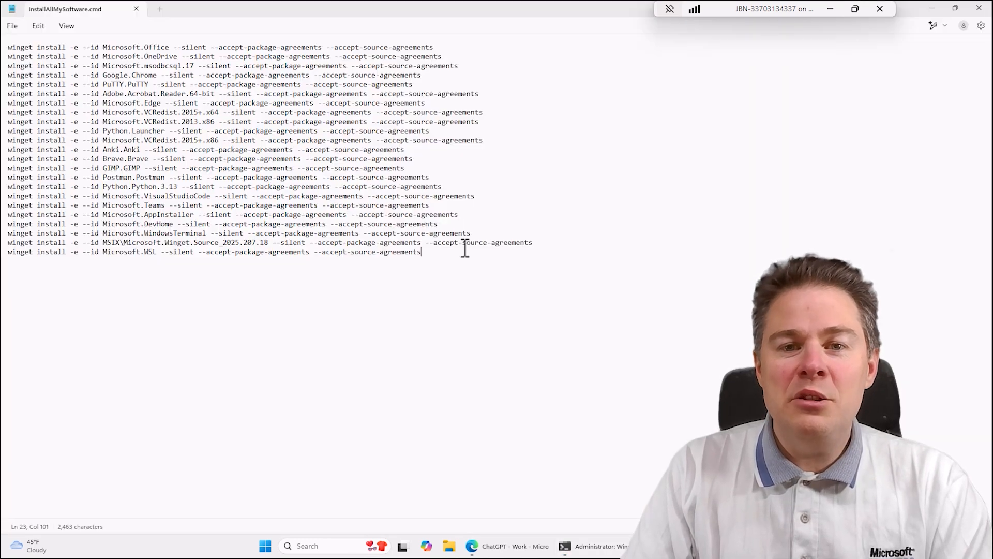
pyautogui.press('ctrl+a')
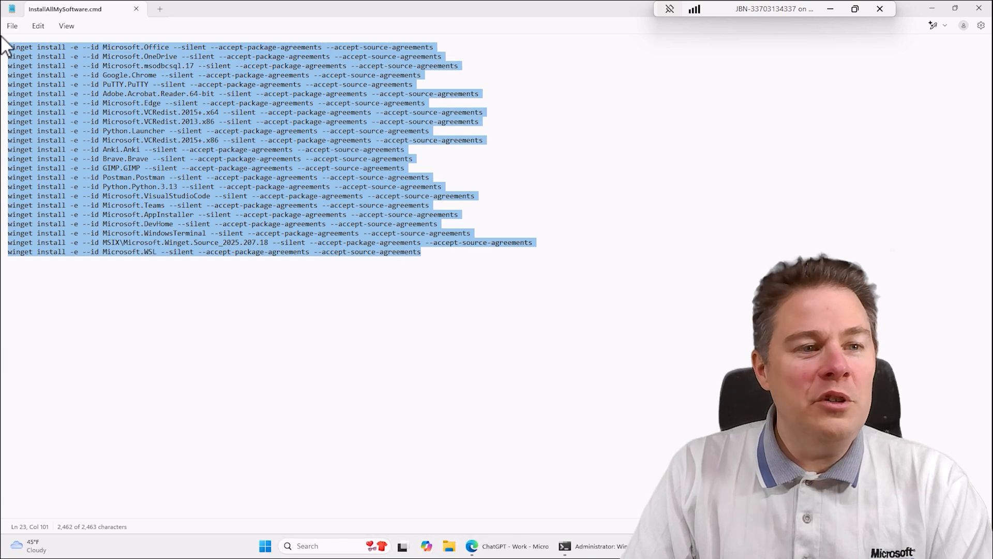
pyautogui.click(311, 229)
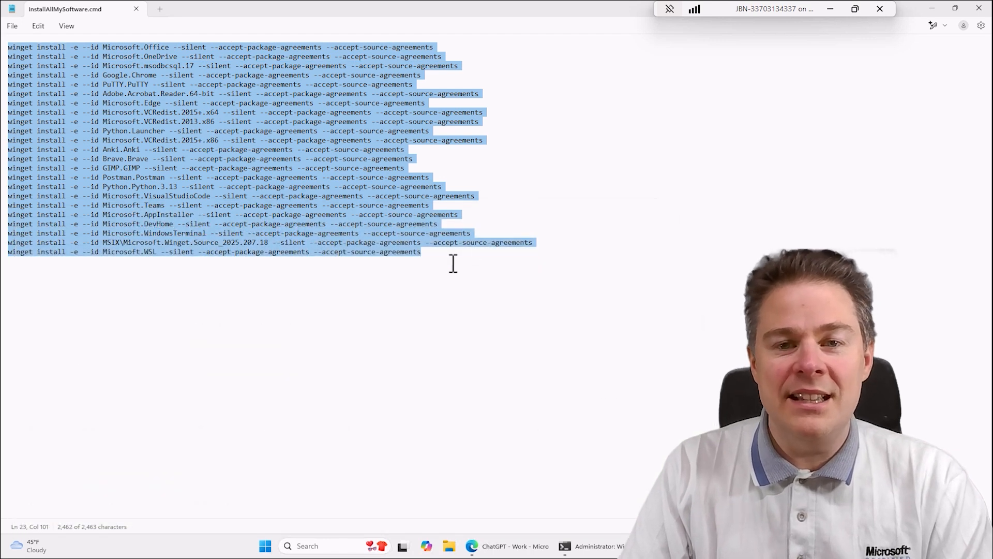
pyautogui.click(437, 251)
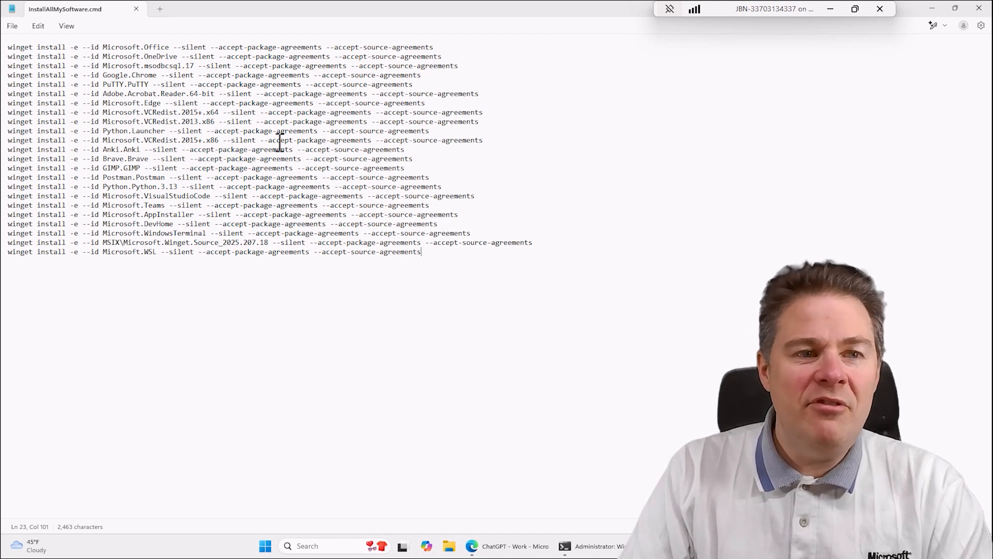
pyautogui.moveTo(525, 209)
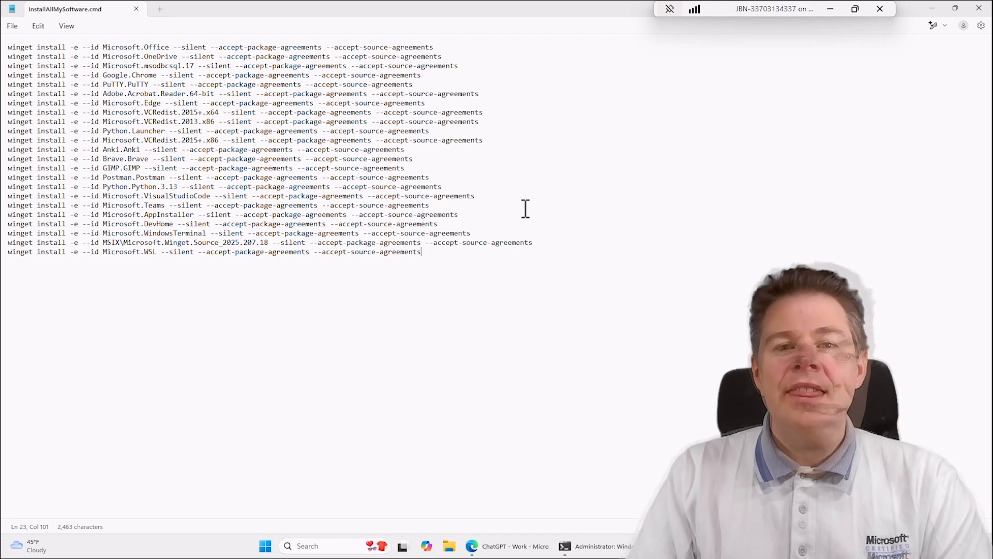